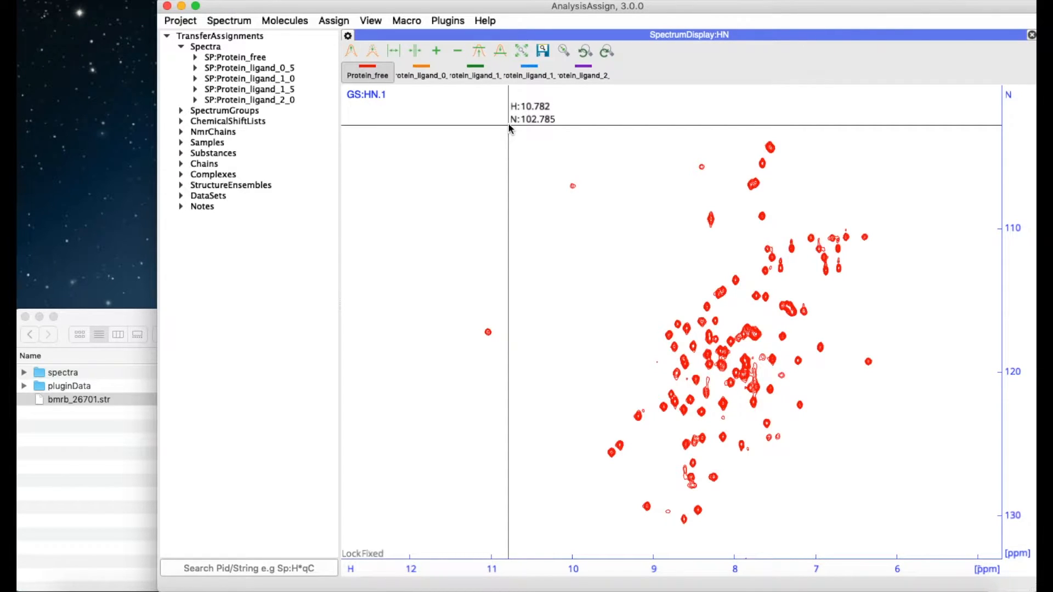
Toggle on Protein_ligand_0_5 through Protein_ligand_2_0 alongside Protein_free in the HN display.
click(584, 73)
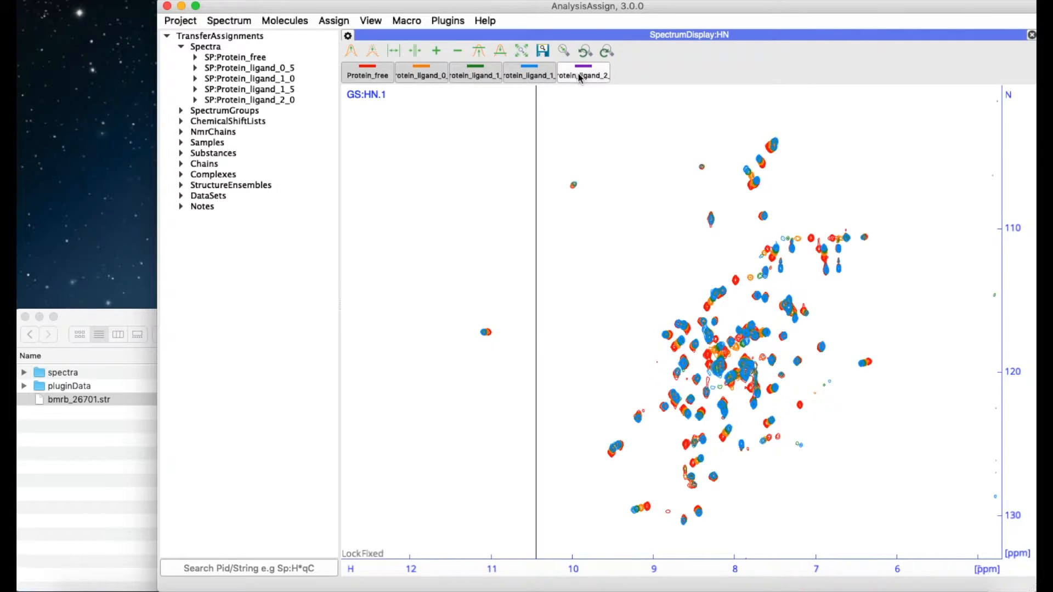
click(583, 75)
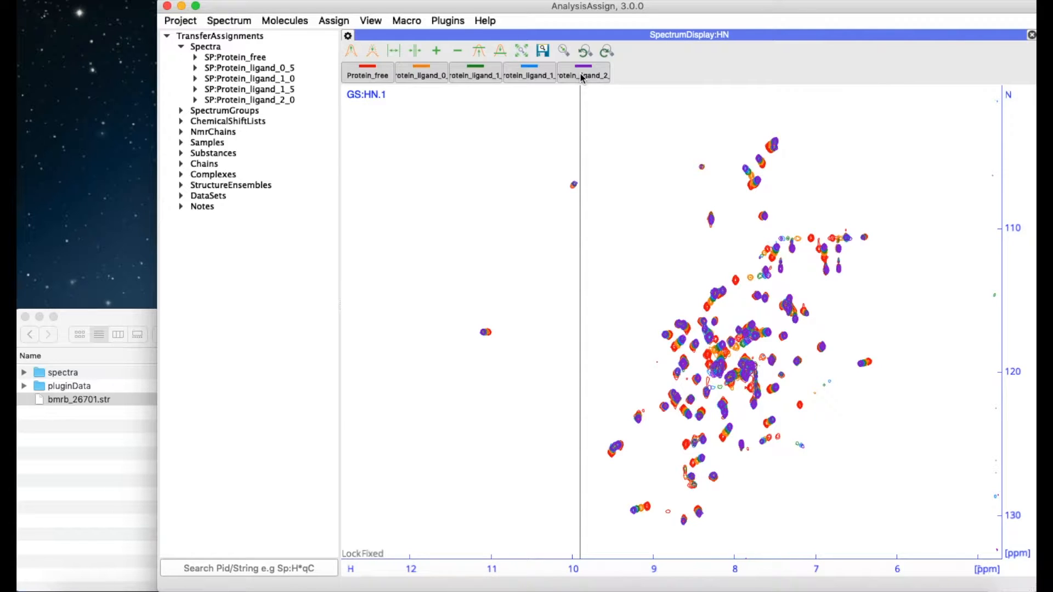
mouse_move(484, 115)
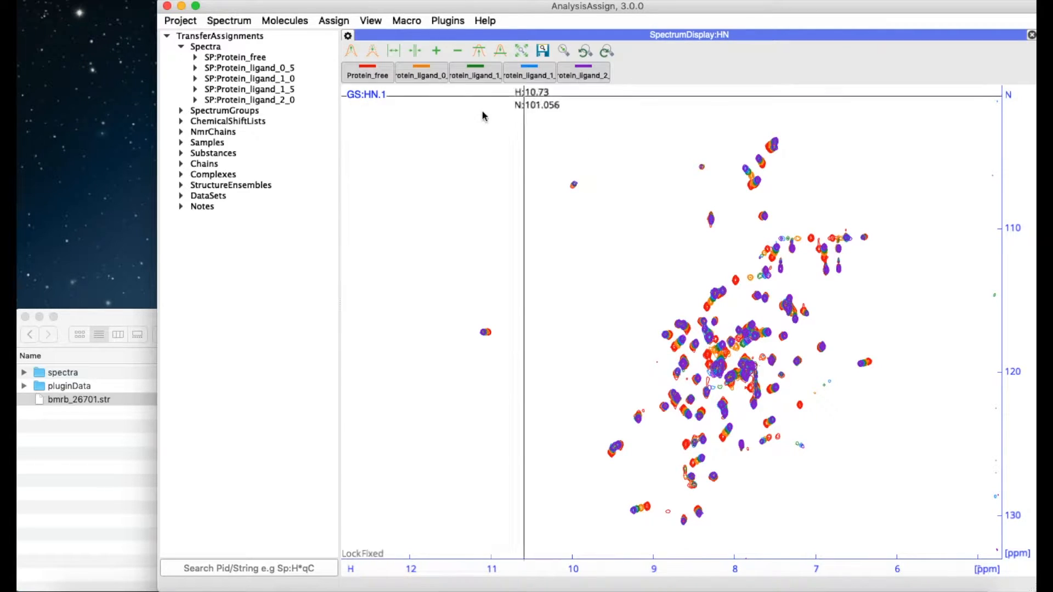
click(78, 399)
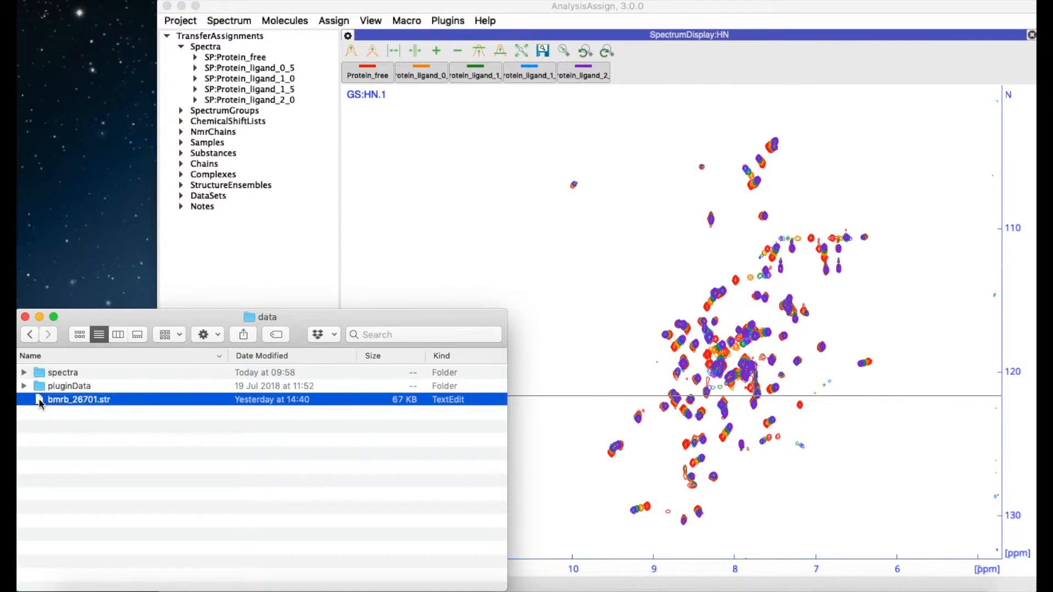
Import bmrb_26701.str with Simulate PeakList on, N,H atoms assigned to N,H axes.
double_click(79, 400)
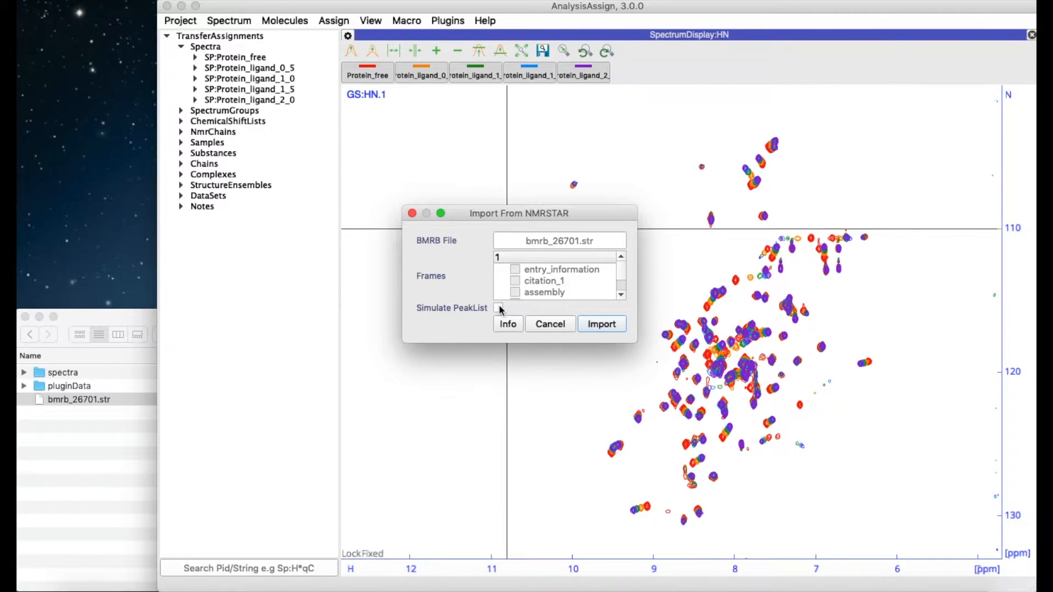
click(498, 307)
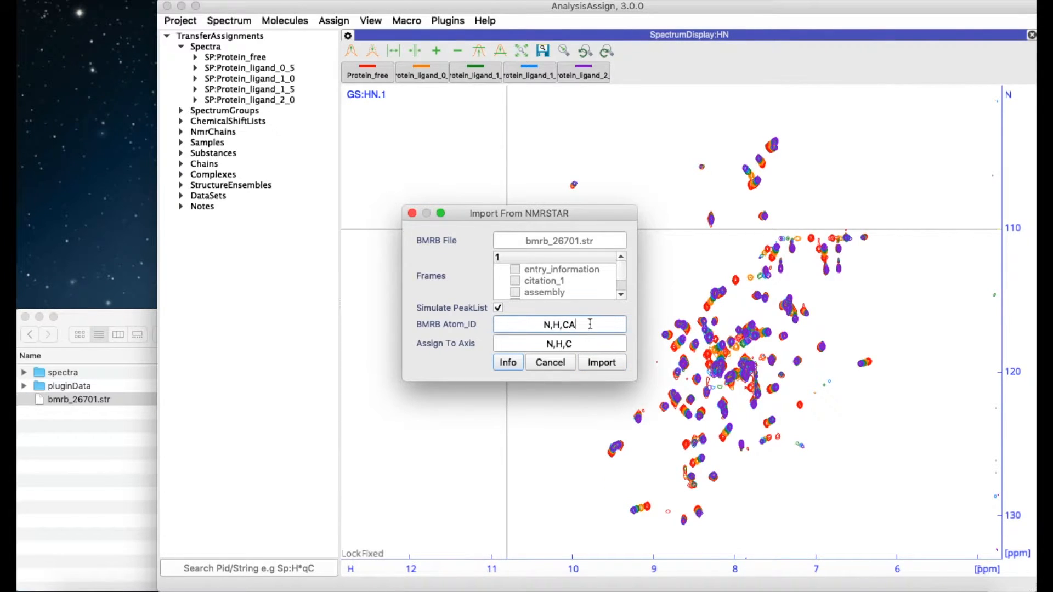
click(559, 343)
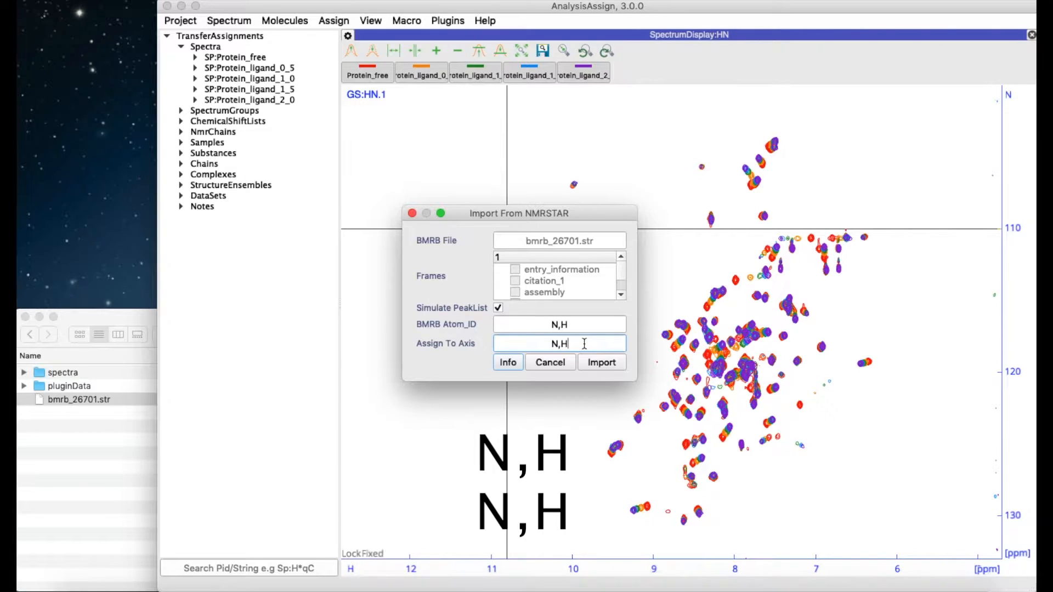
click(600, 362)
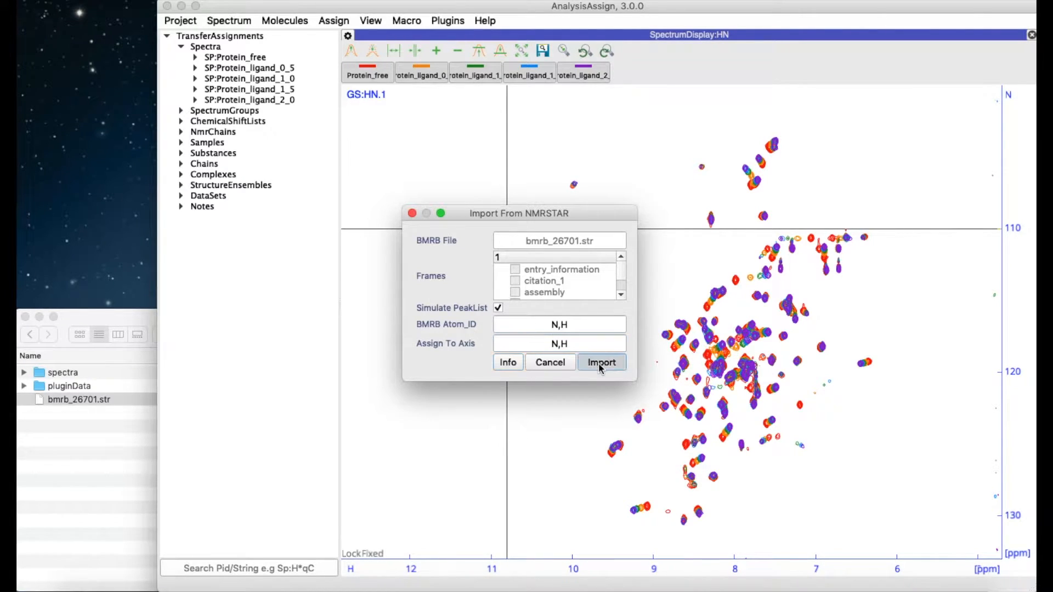
click(601, 362)
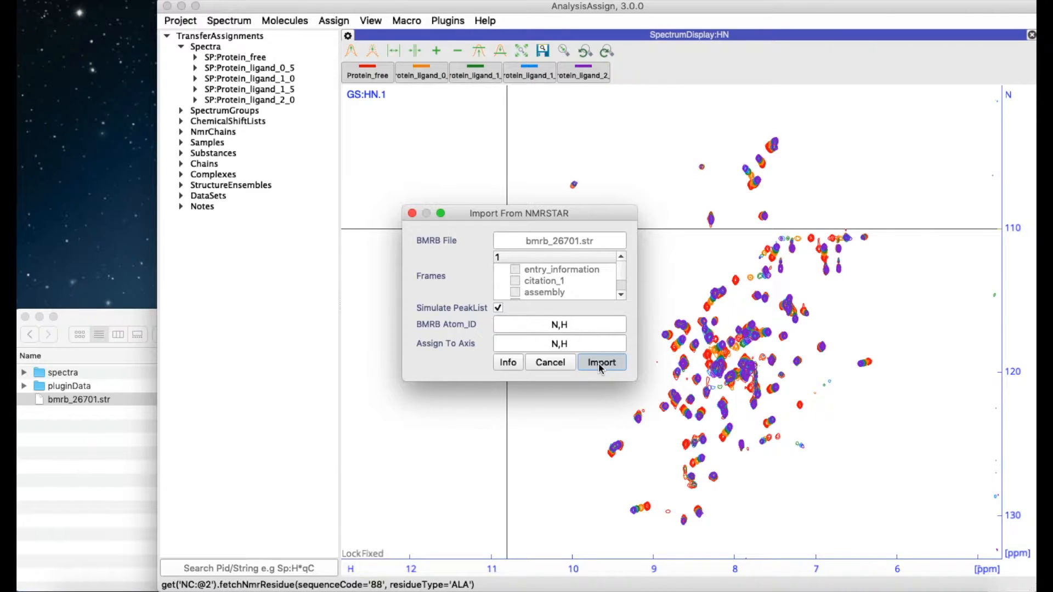
click(601, 362)
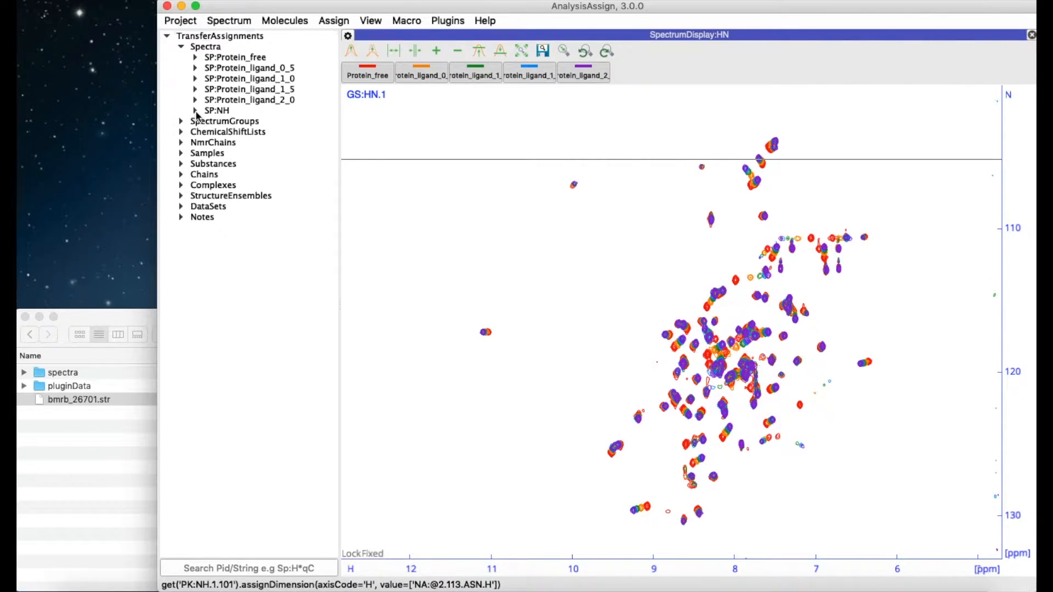
Set up Copy PeakList for PL:NH.1 with SP:Protein_free as the target spectrum.
click(195, 111)
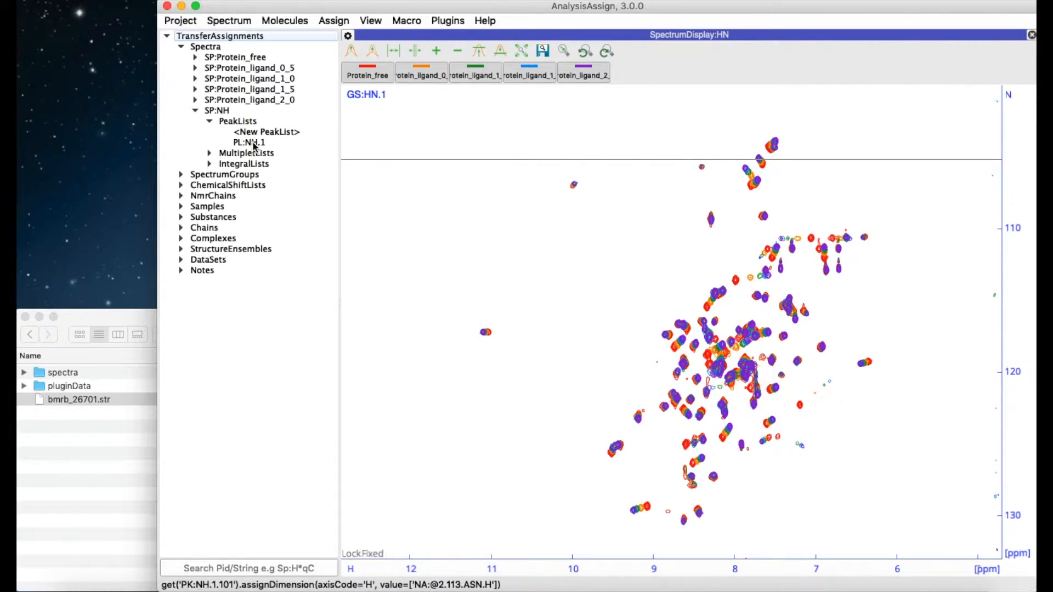
click(583, 73)
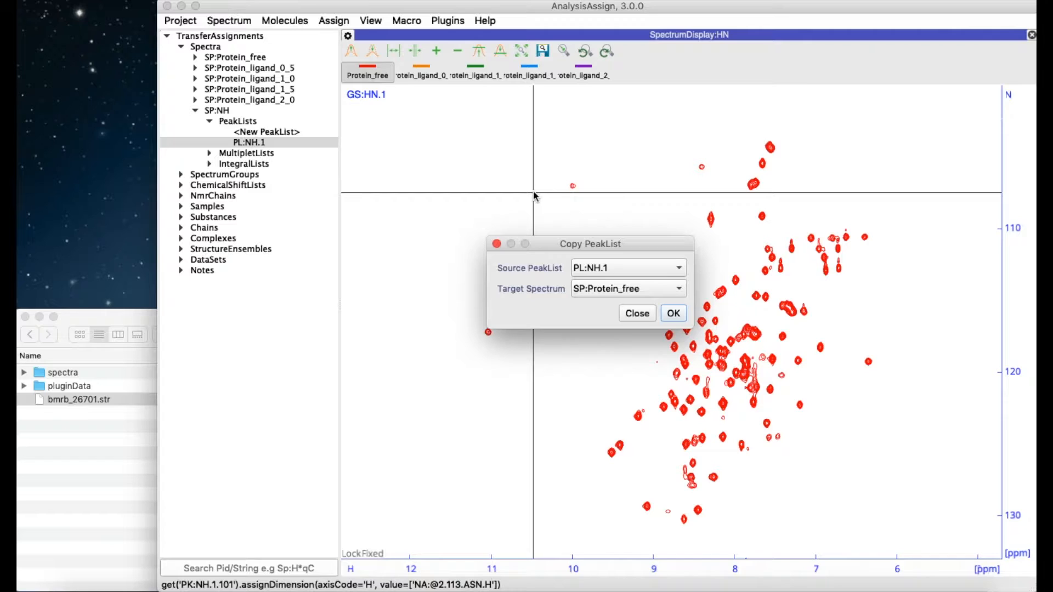
mouse_move(628, 291)
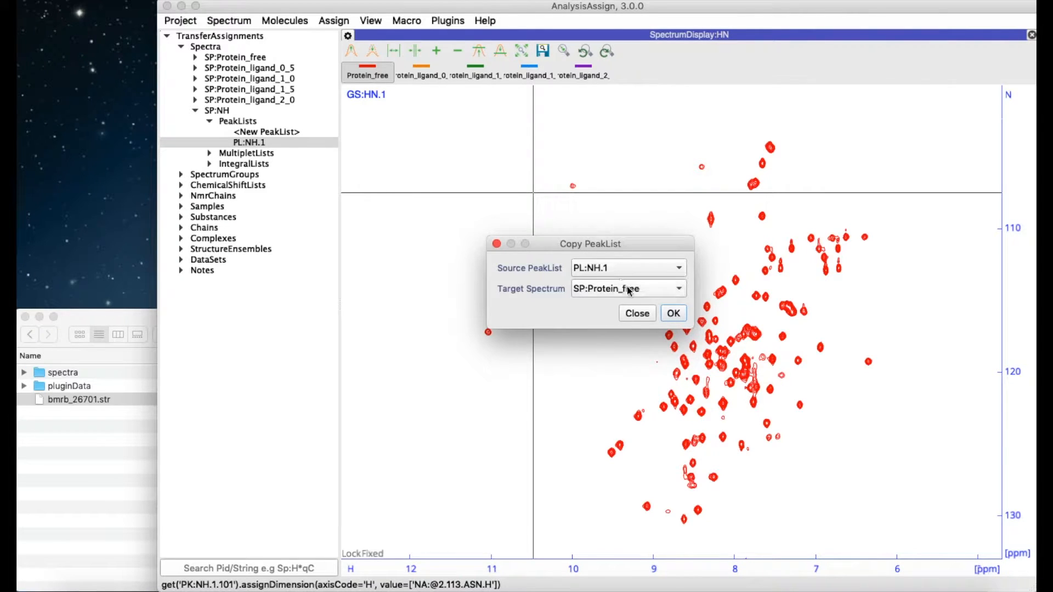
click(673, 313)
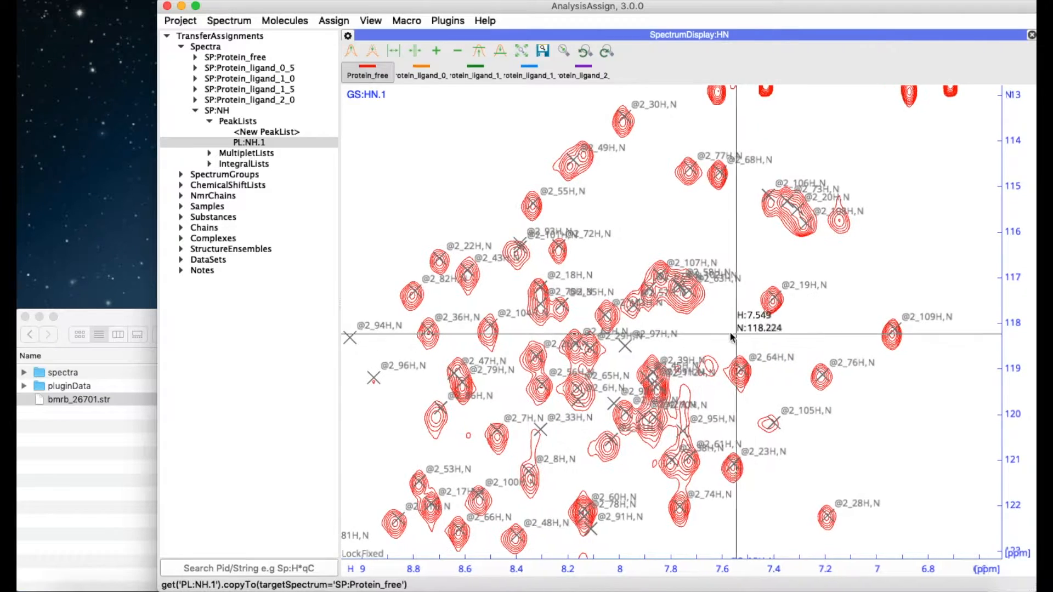
mouse_move(718, 336)
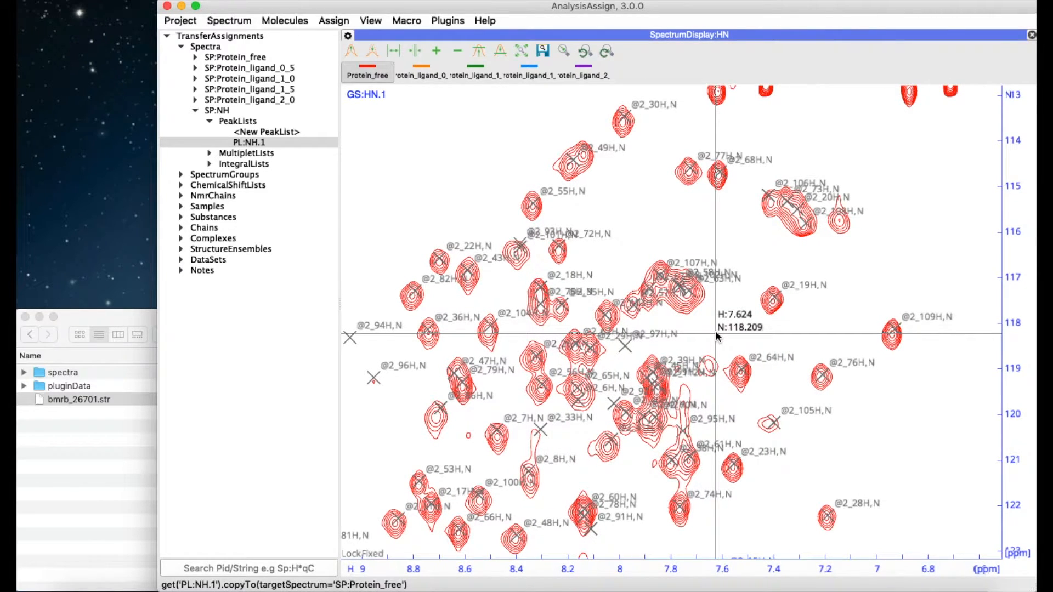
Select all copied peaks on the Protein_free spectrum with Ctrl+A.
key(ctrl+a)
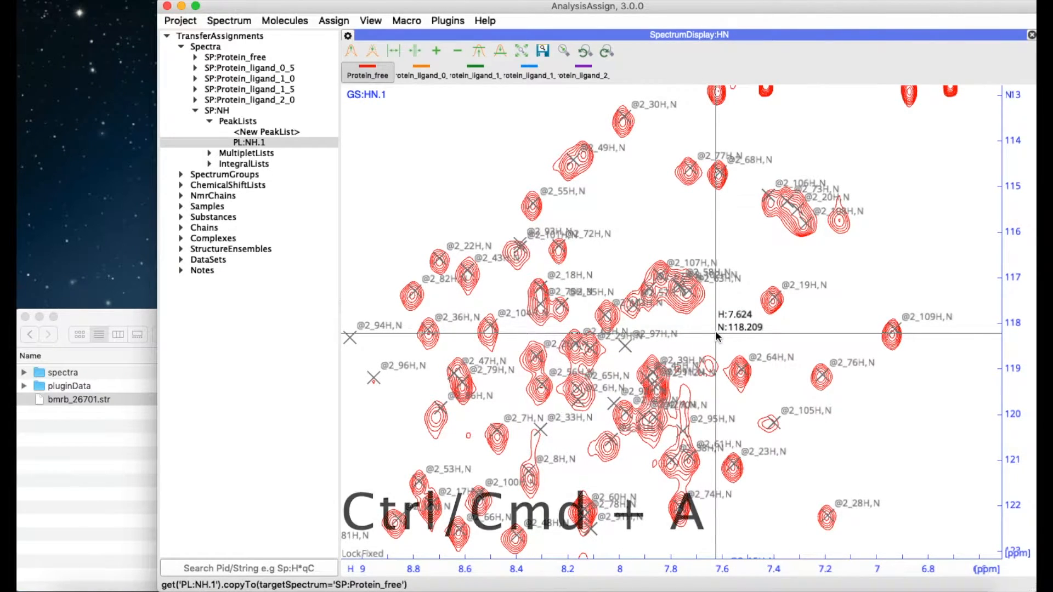
key(ctrl+a)
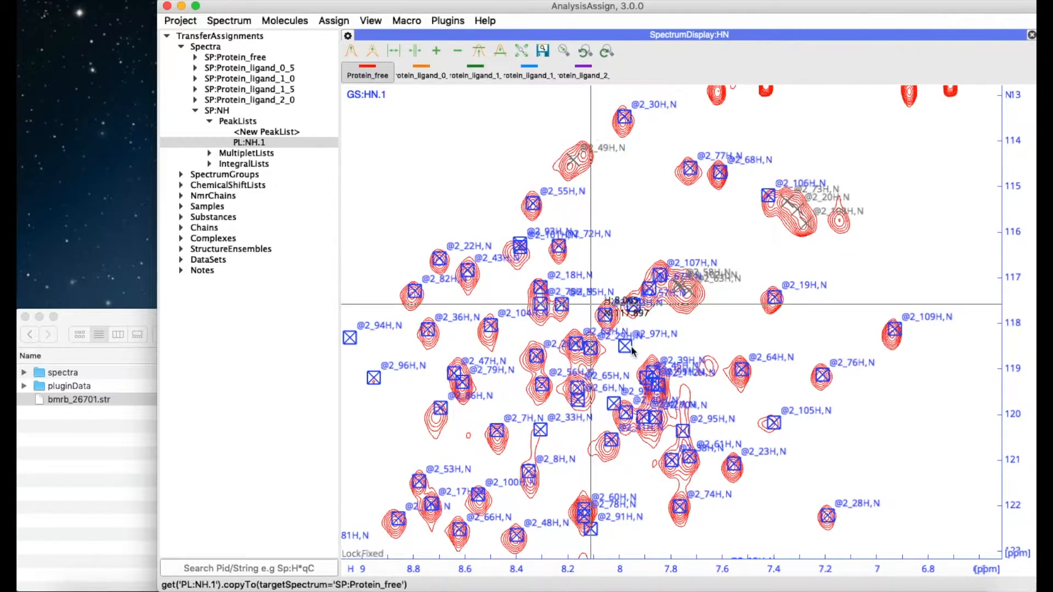
mouse_move(523, 248)
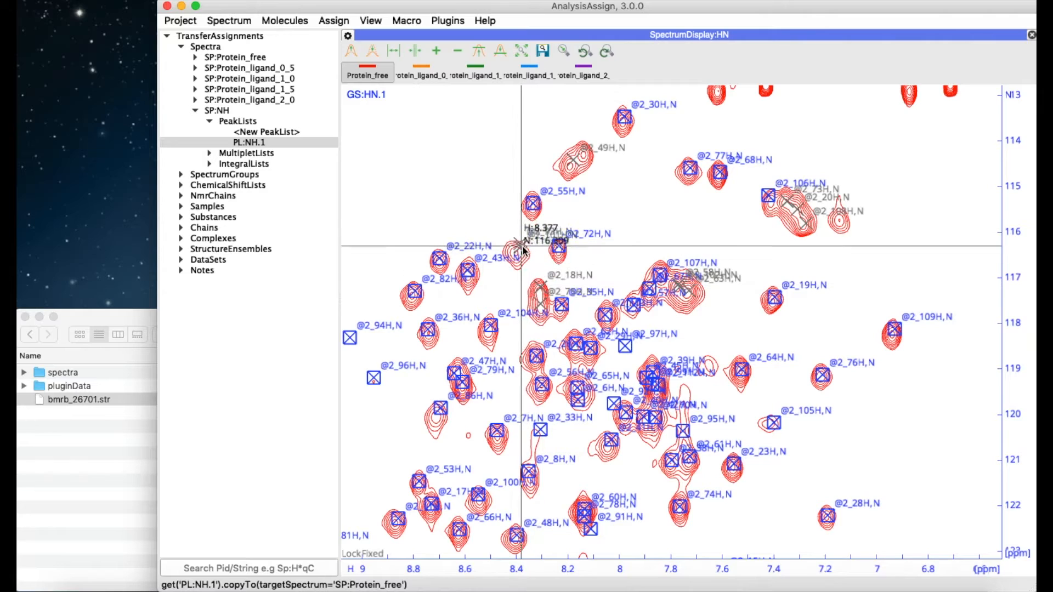
mouse_move(662, 389)
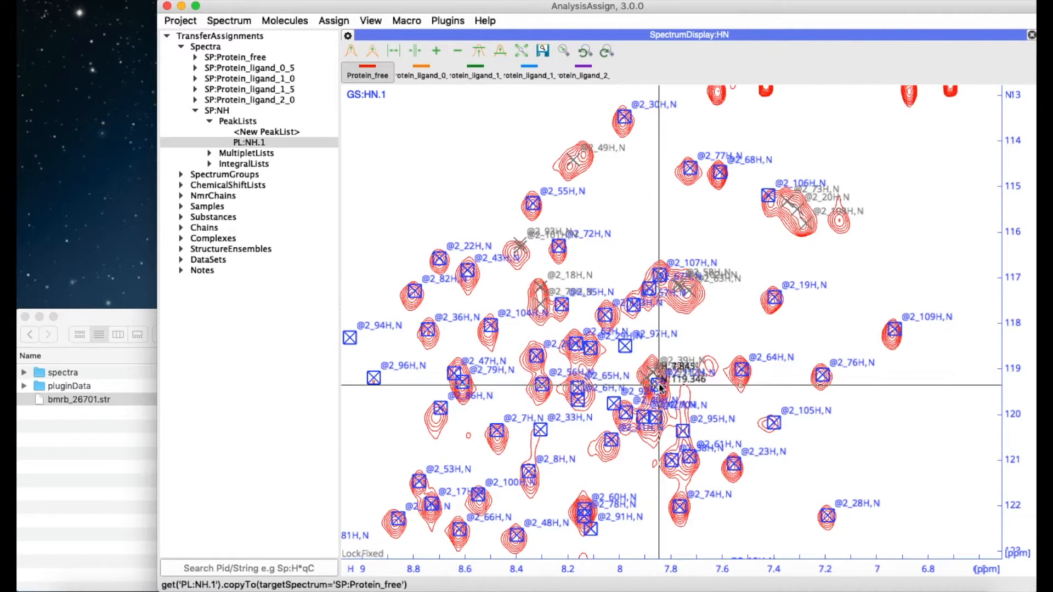
mouse_move(580, 386)
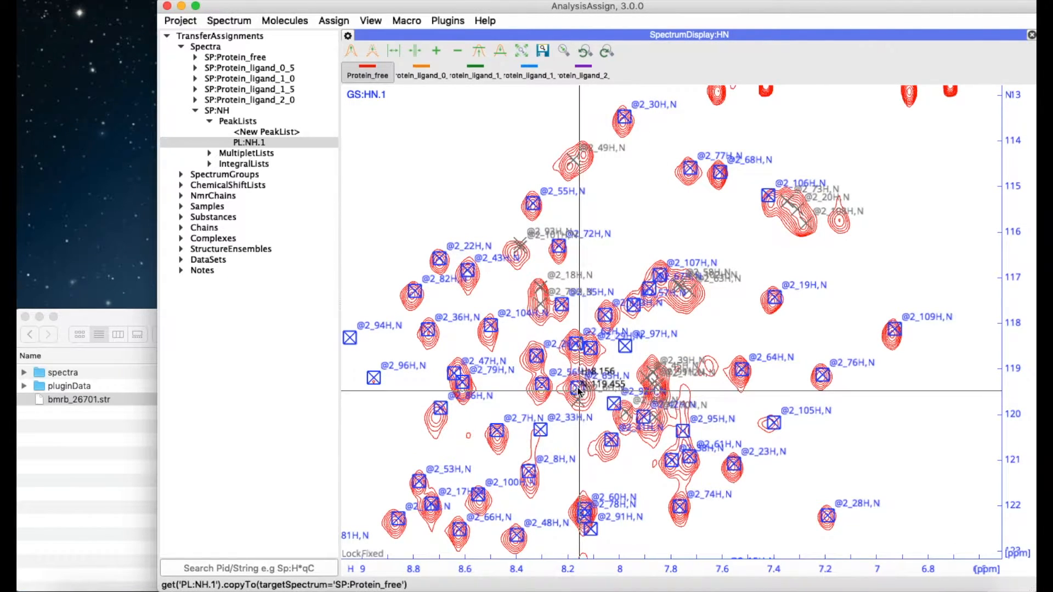
mouse_move(589, 531)
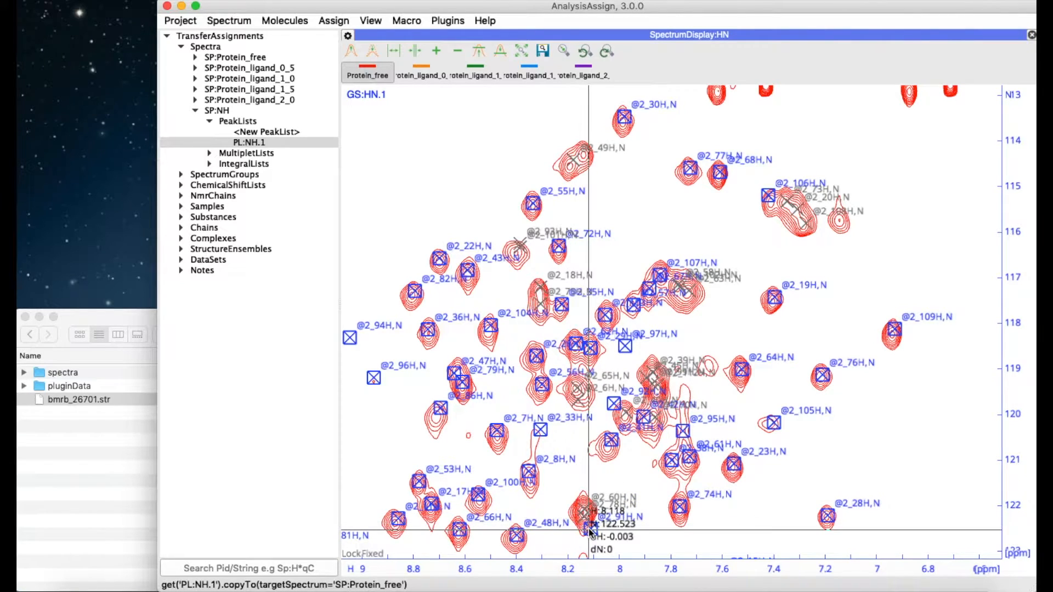
mouse_move(462, 368)
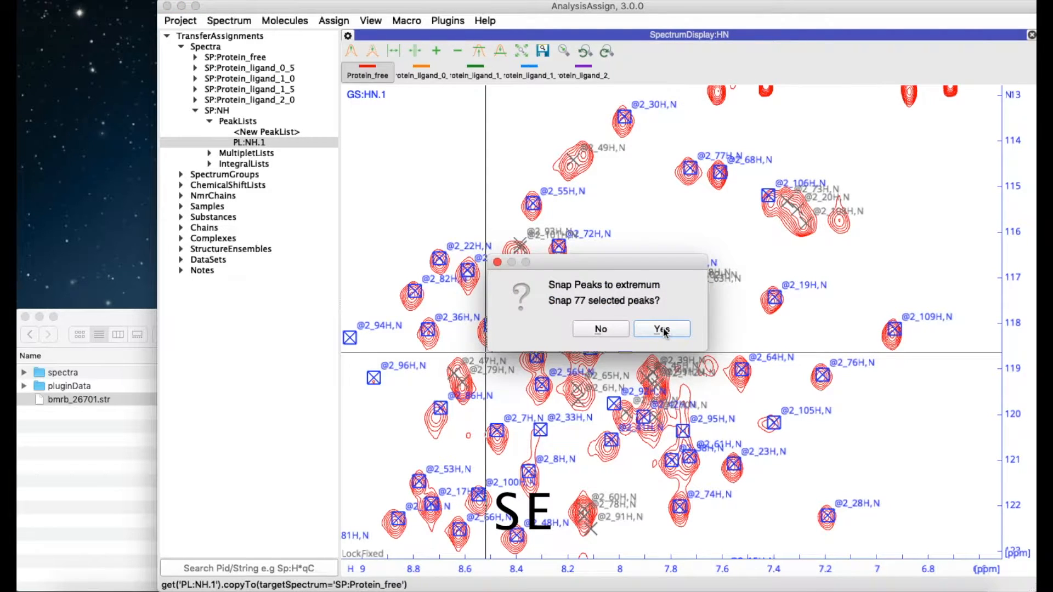
Confirm snapping the 77 selected copied peaks to their nearest signal maxima.
click(661, 329)
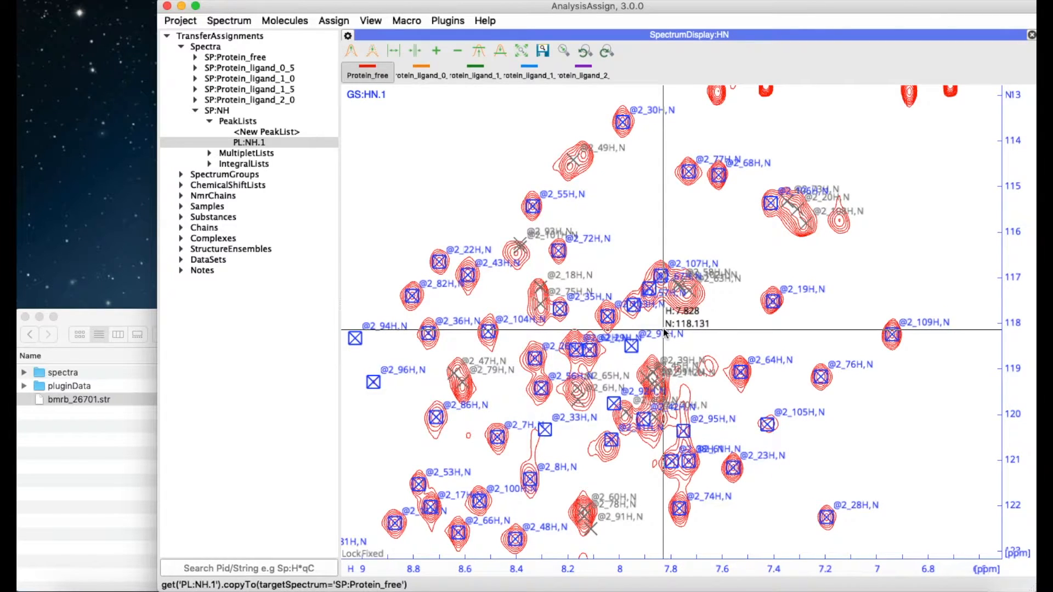
mouse_move(865, 428)
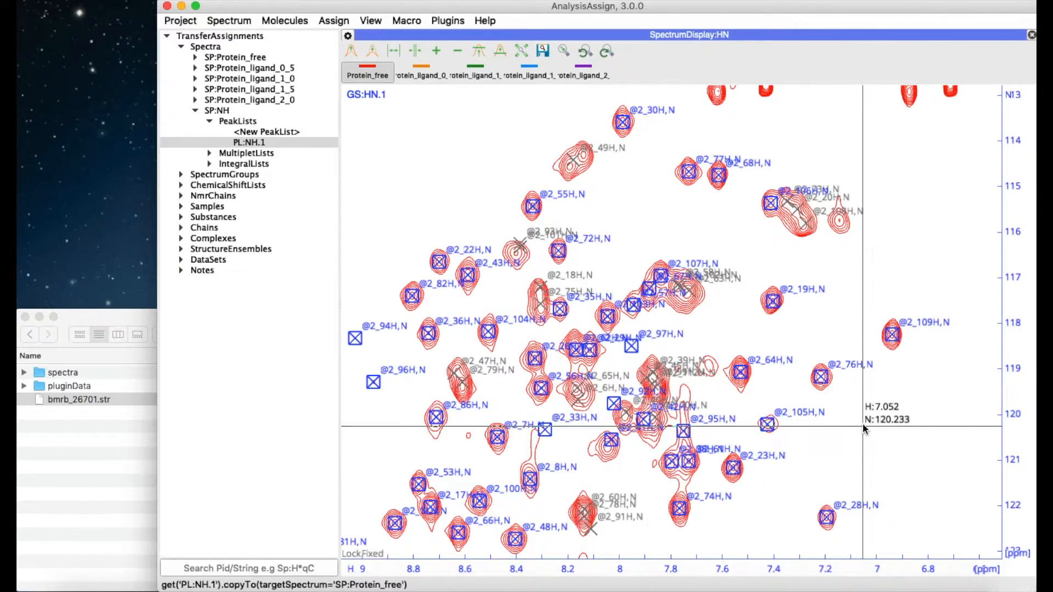
mouse_move(850, 429)
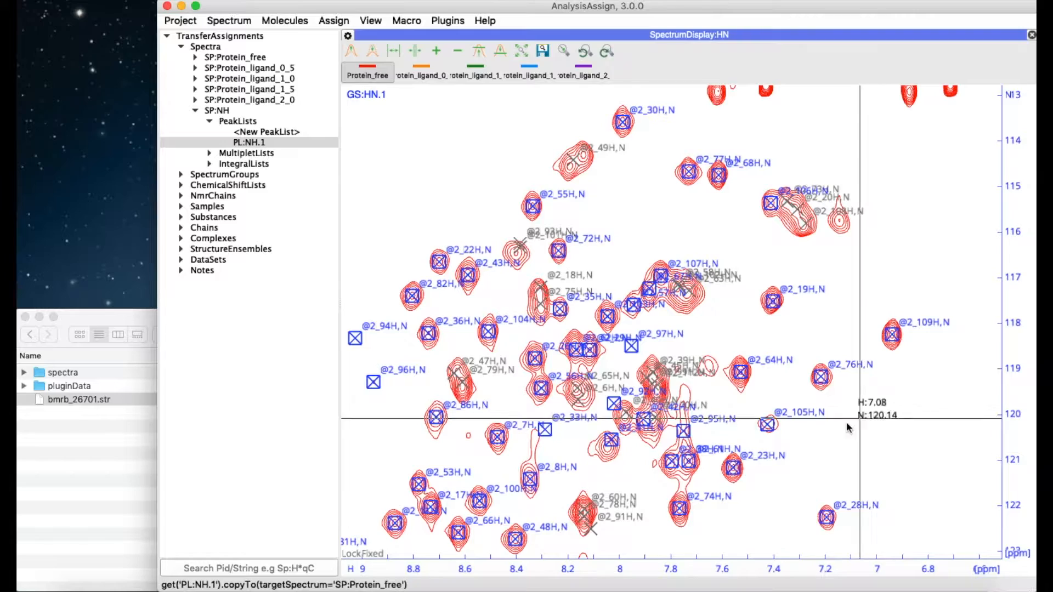
mouse_move(619, 468)
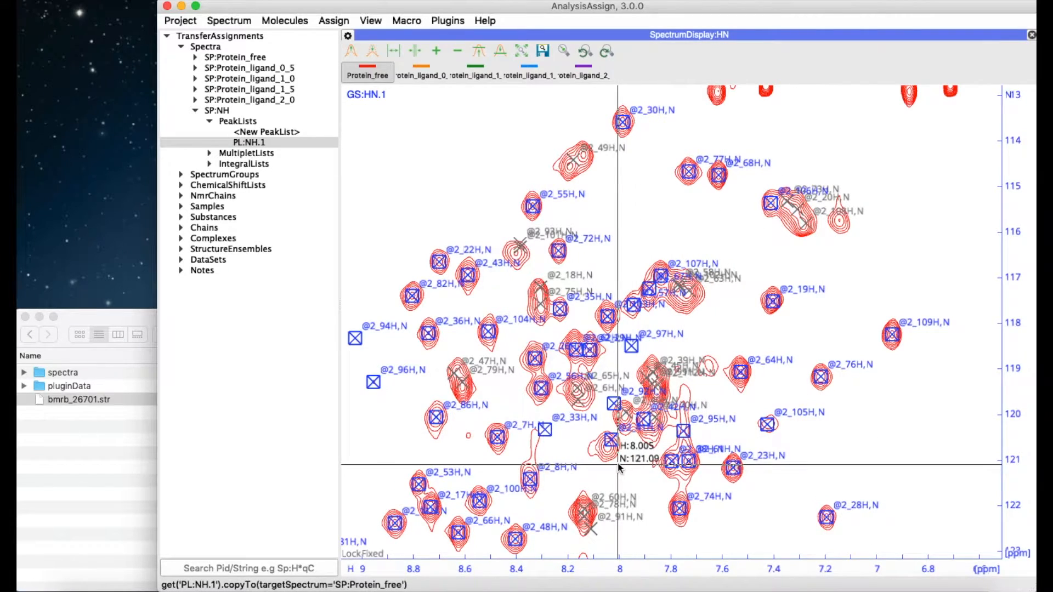
mouse_move(623, 467)
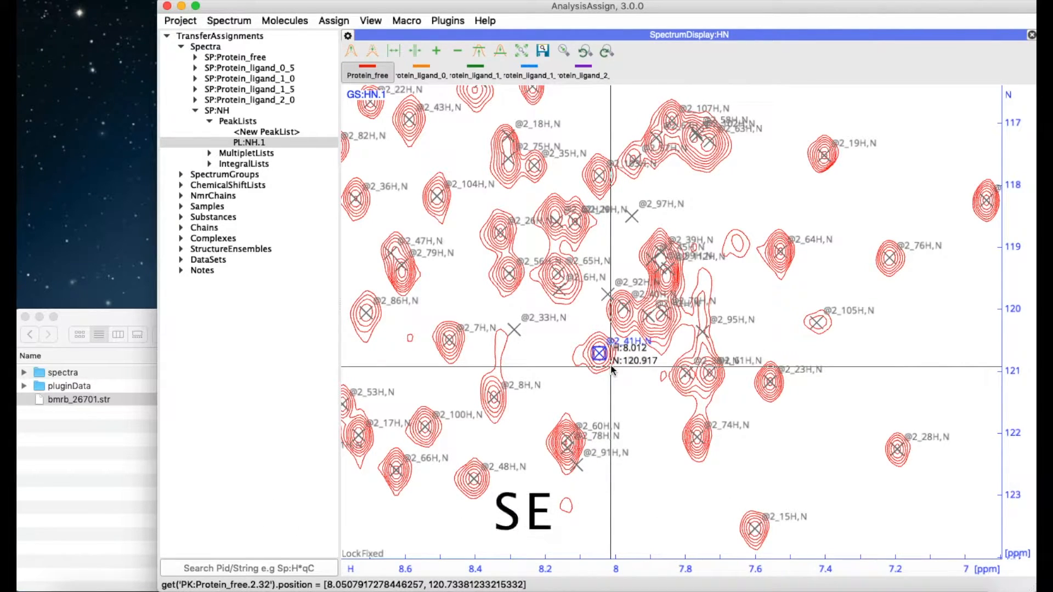
mouse_move(563, 226)
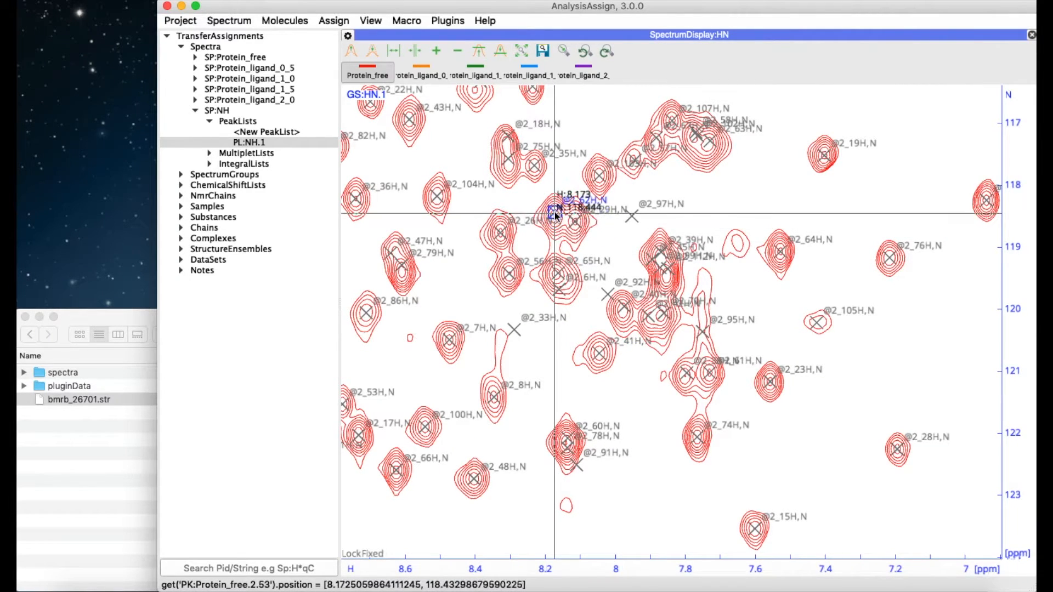
mouse_move(613, 223)
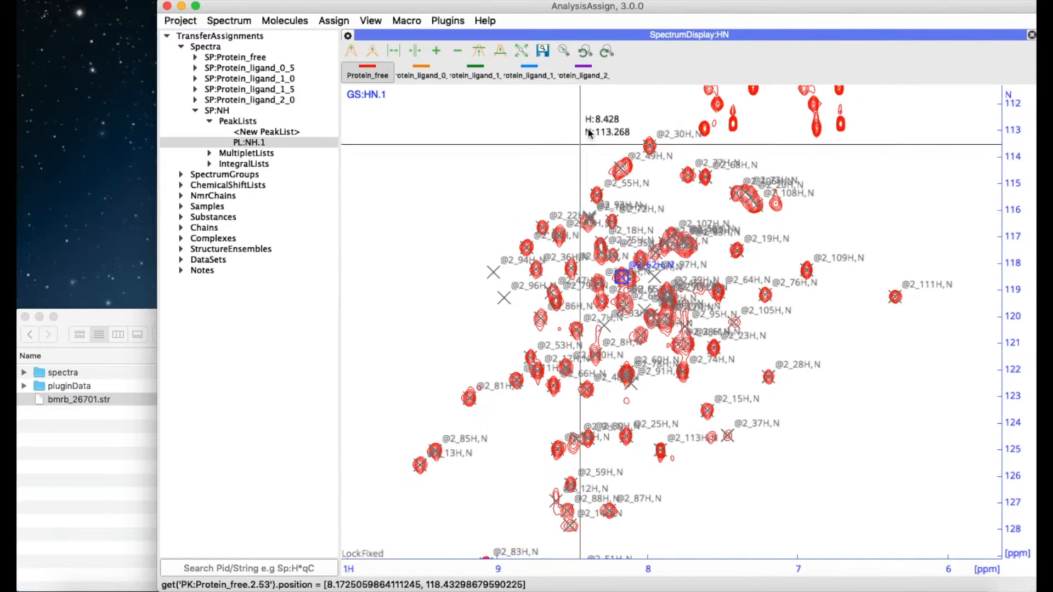
mouse_move(582, 74)
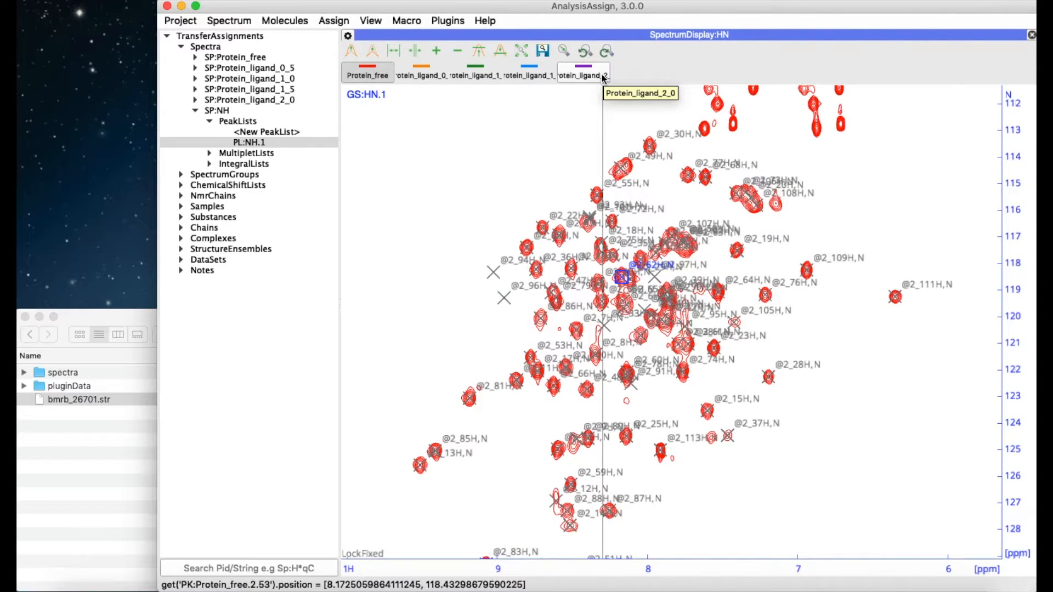
Overlay Protein_ligand_2_0, copy PL:NH.1 onto it, and select a copied peak.
click(583, 74)
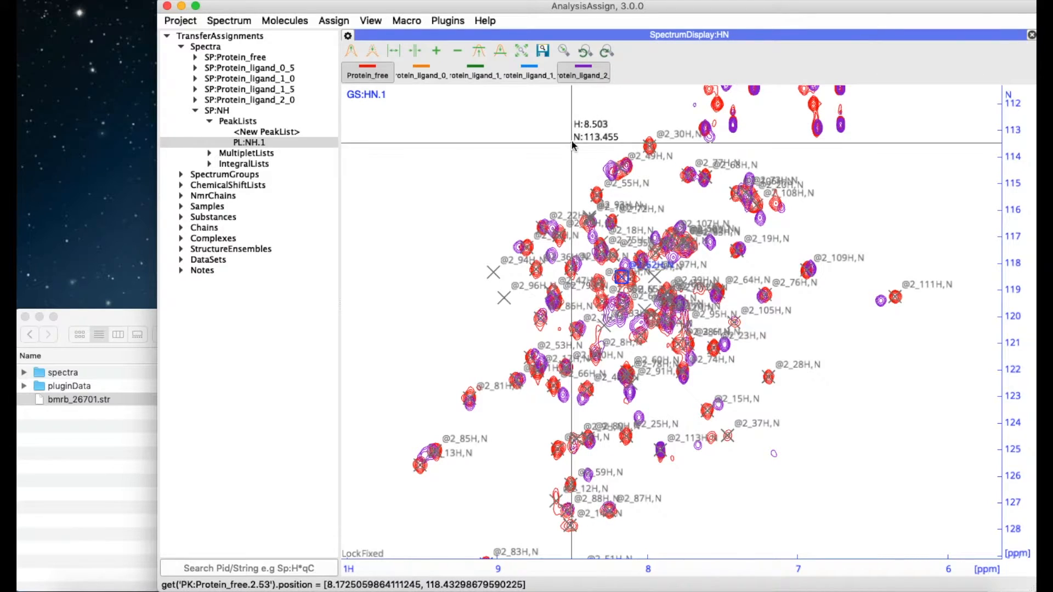
mouse_move(570, 145)
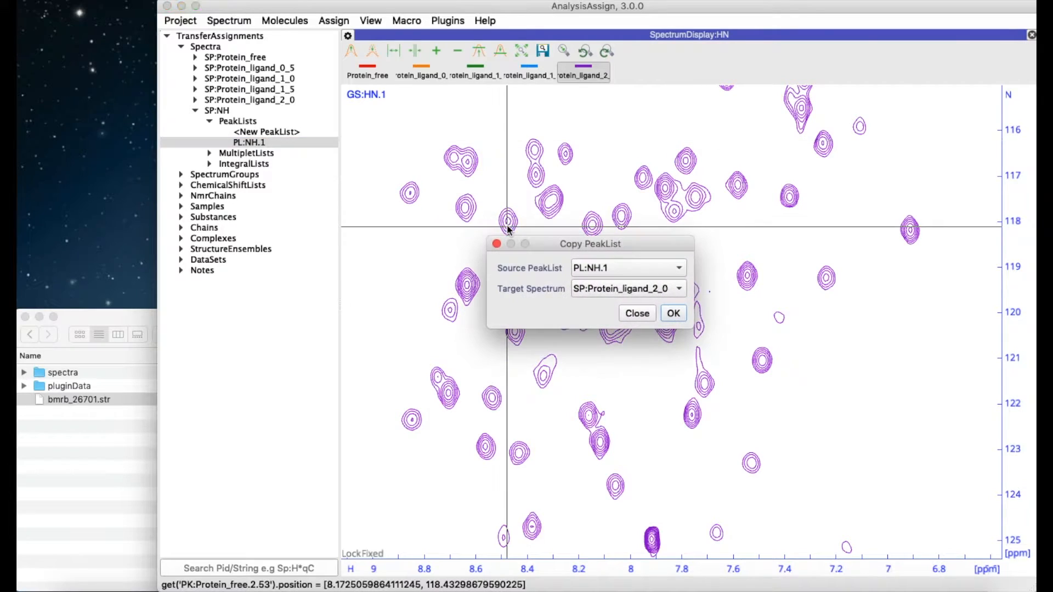
click(673, 313)
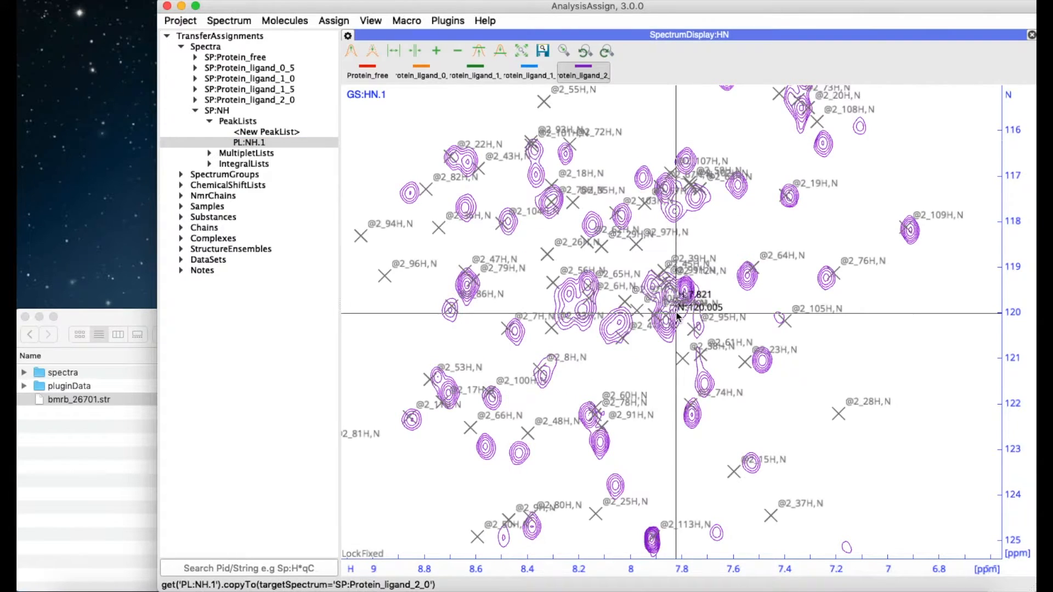
mouse_move(523, 434)
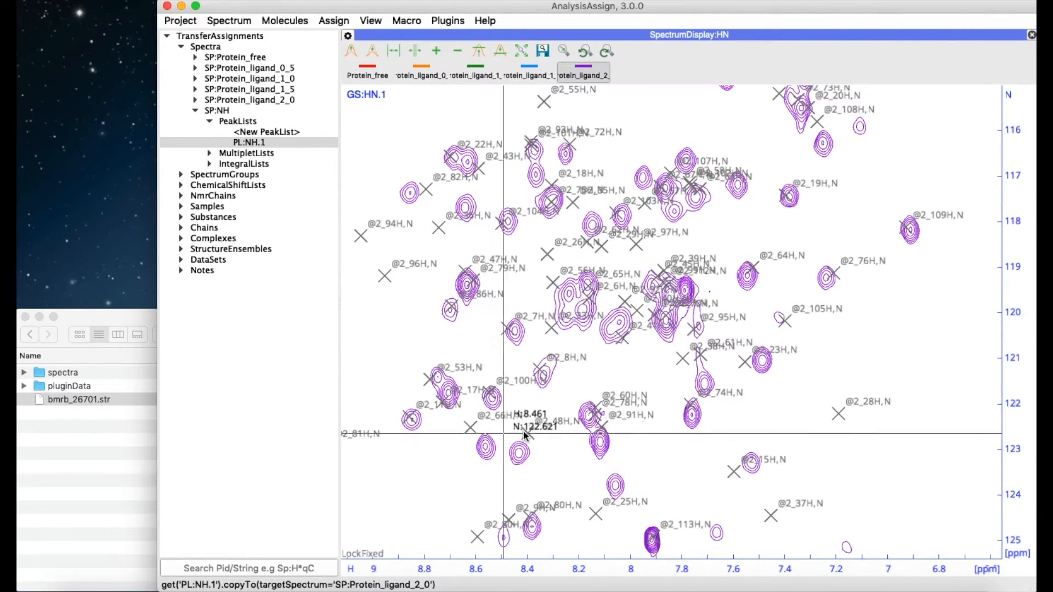
click(527, 433)
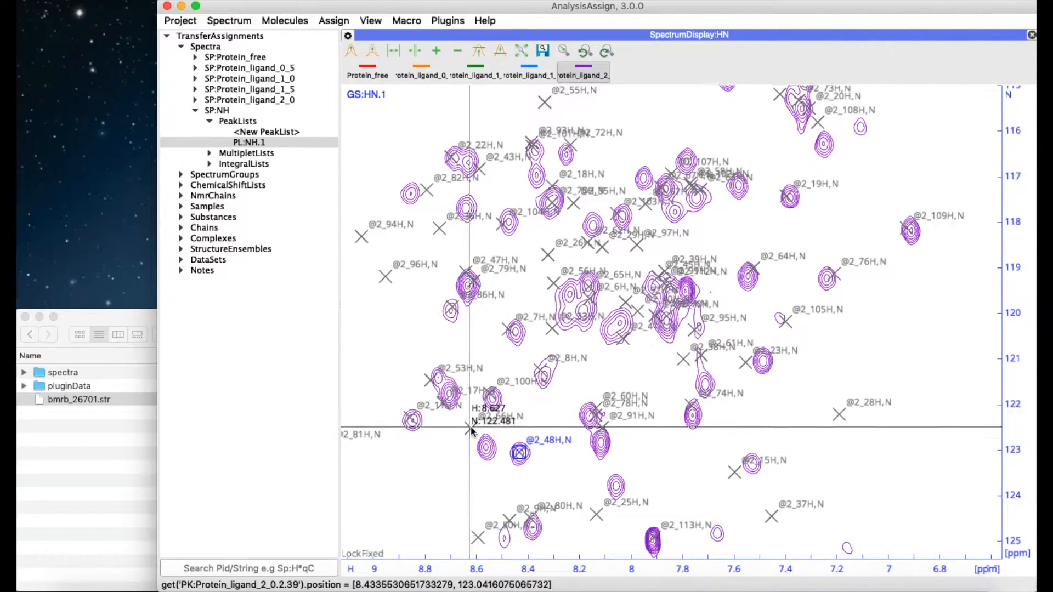
mouse_move(490, 443)
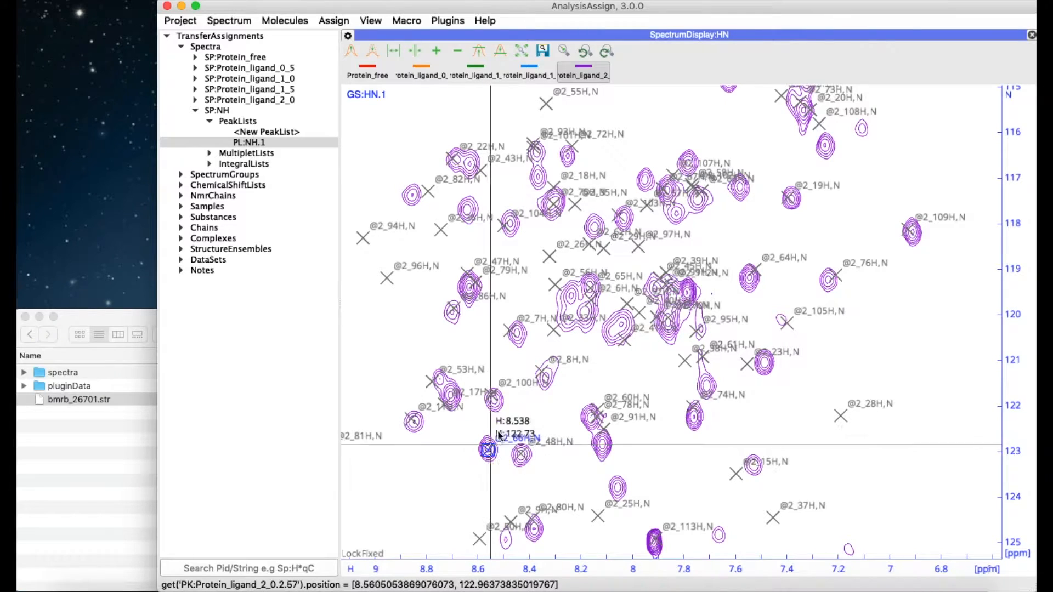
mouse_move(433, 383)
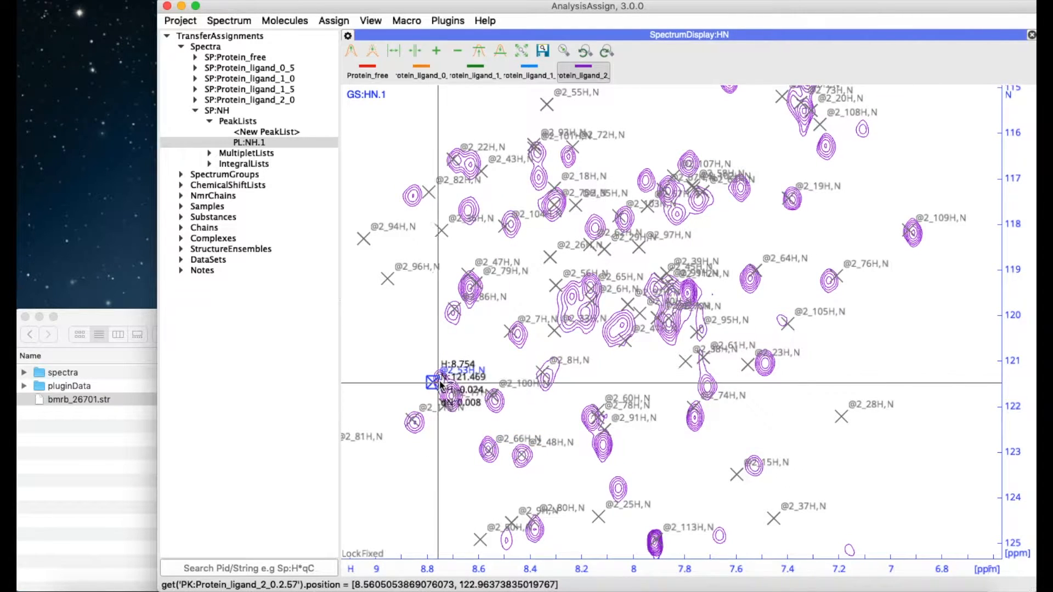
mouse_move(517, 373)
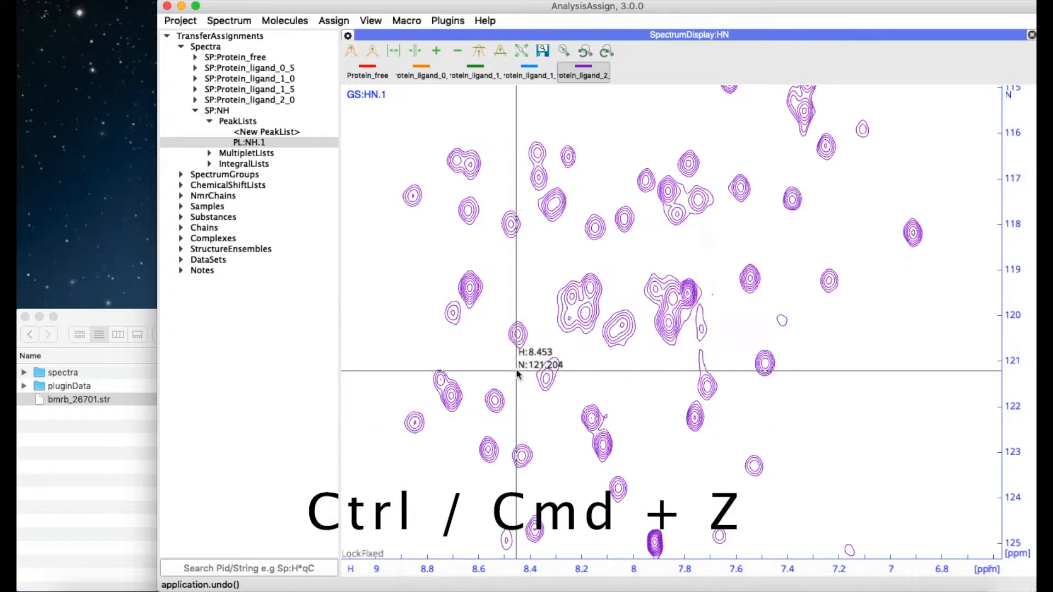
Undo the copied peak list on Protein_ligand_2_0 with Ctrl+Z.
key(ctrl+z)
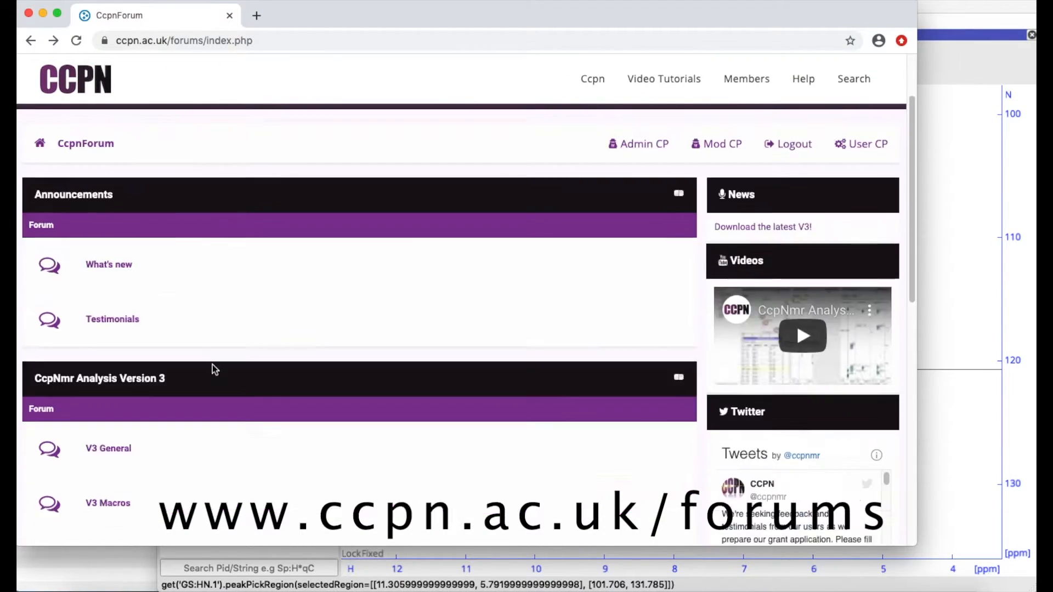
Open the V3 Macros 'Copy Assignments macro' thread and scroll to its Python code.
scroll(down, 3)
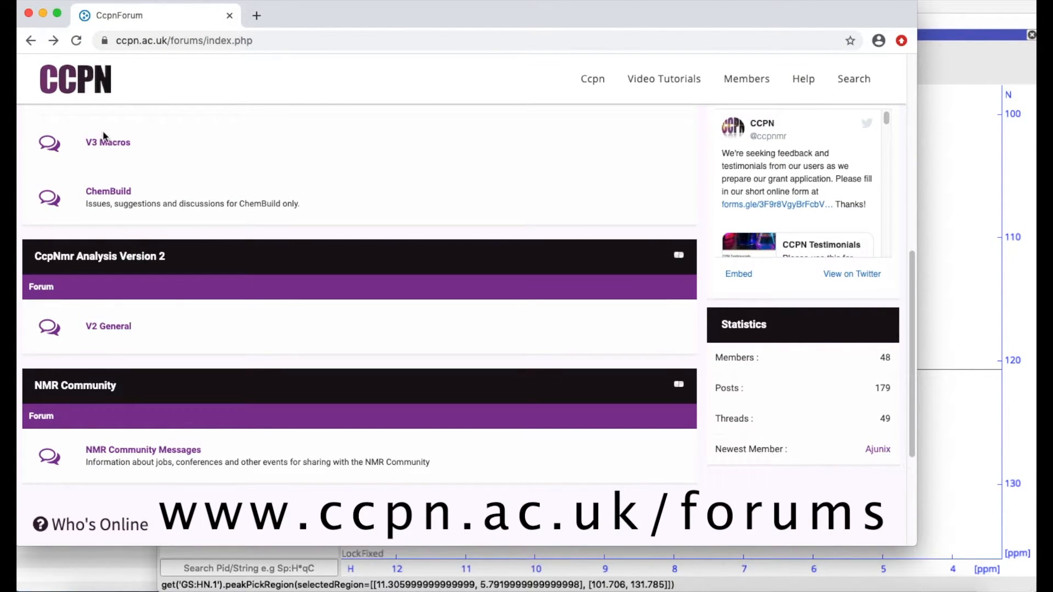
click(107, 142)
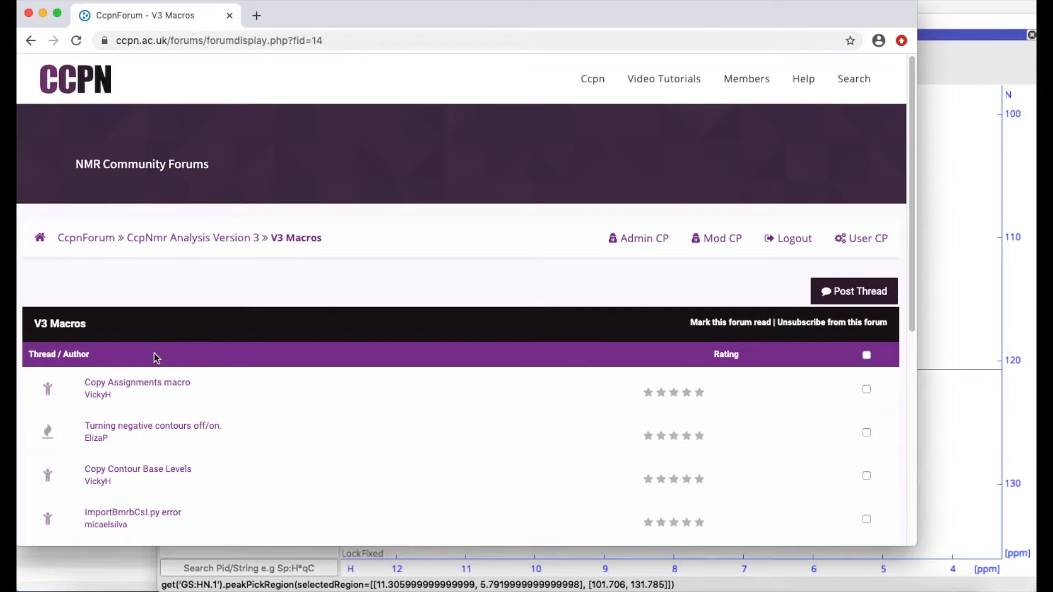
click(137, 383)
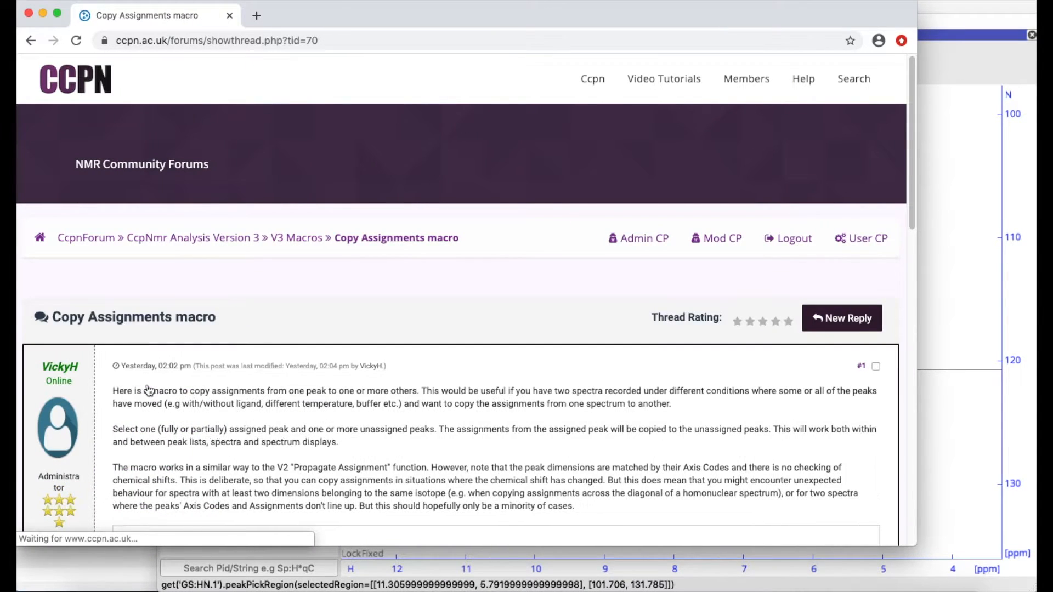
scroll(down, 3)
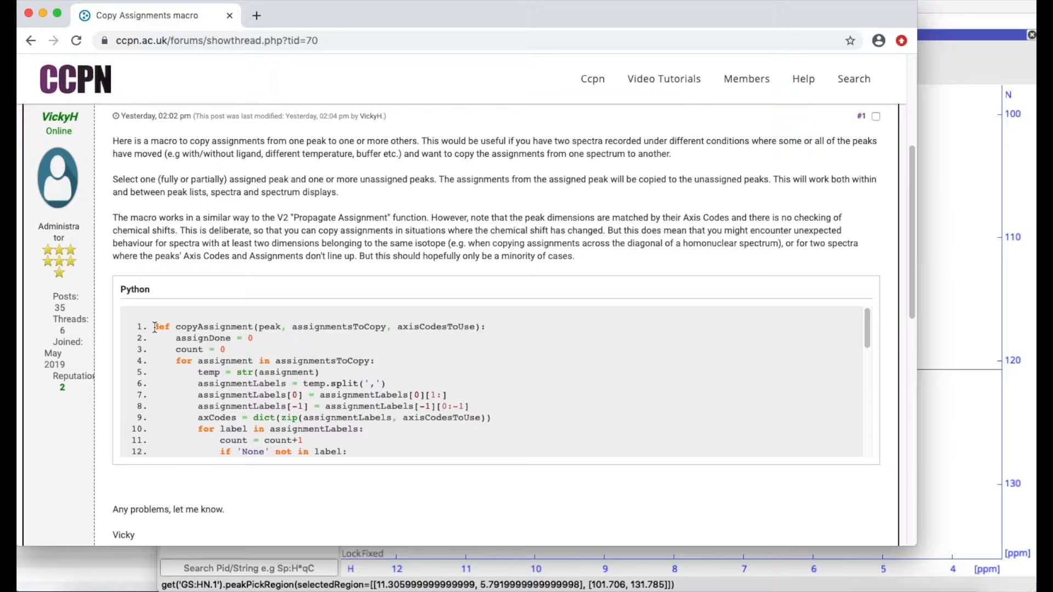
scroll(down, 3)
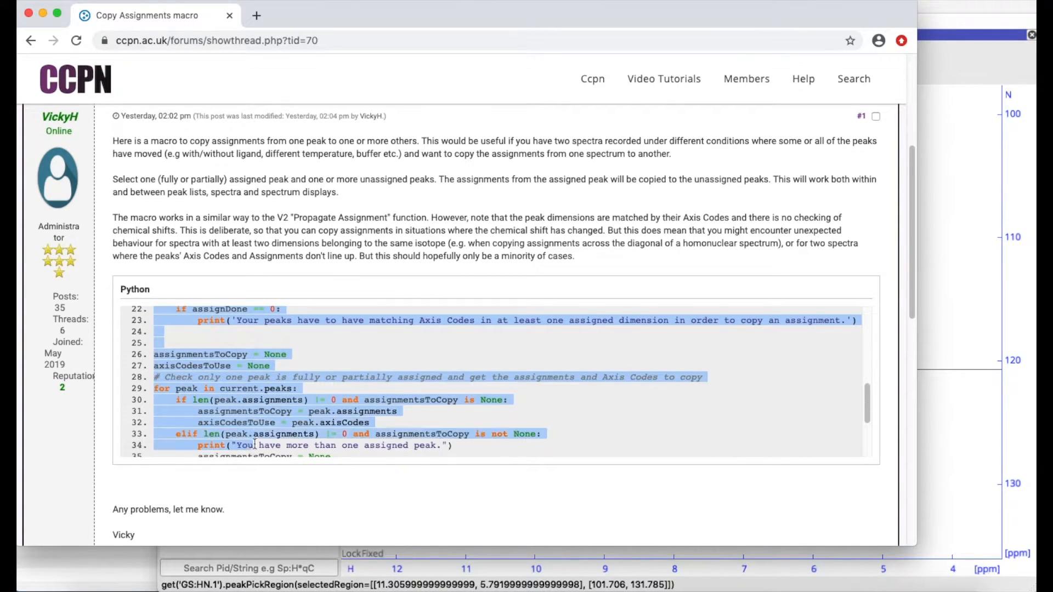
scroll(down, 3)
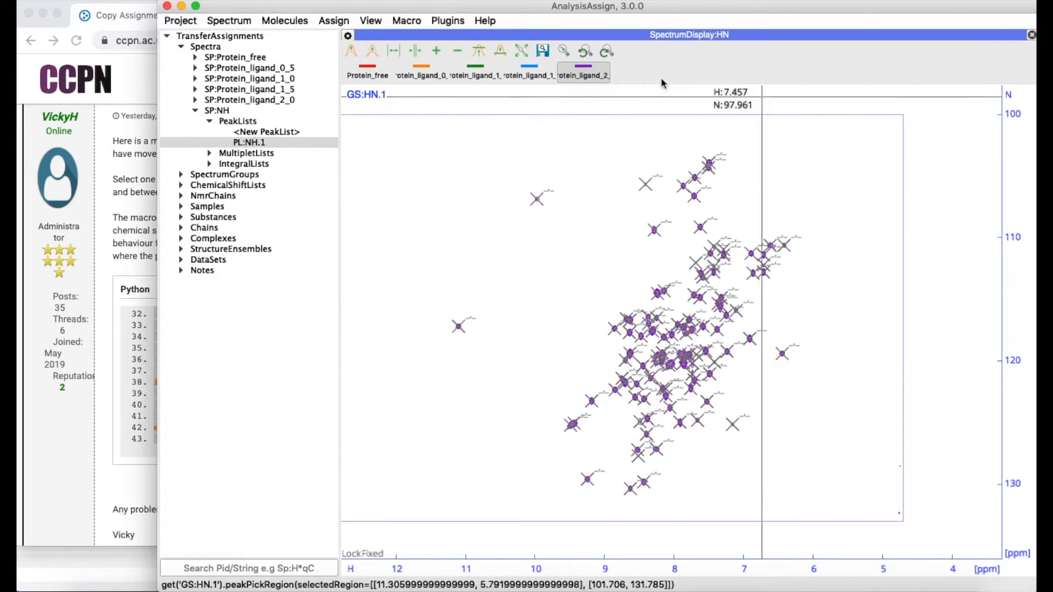
Start a new macro in the Macro Editor to hold the Copy Assignments code.
click(406, 20)
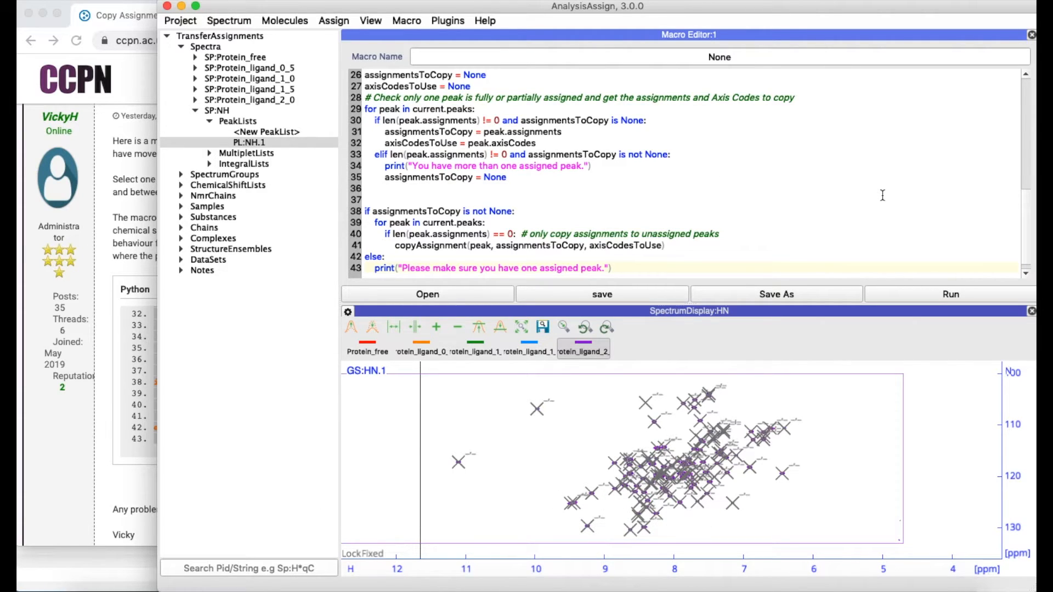
mouse_move(470, 443)
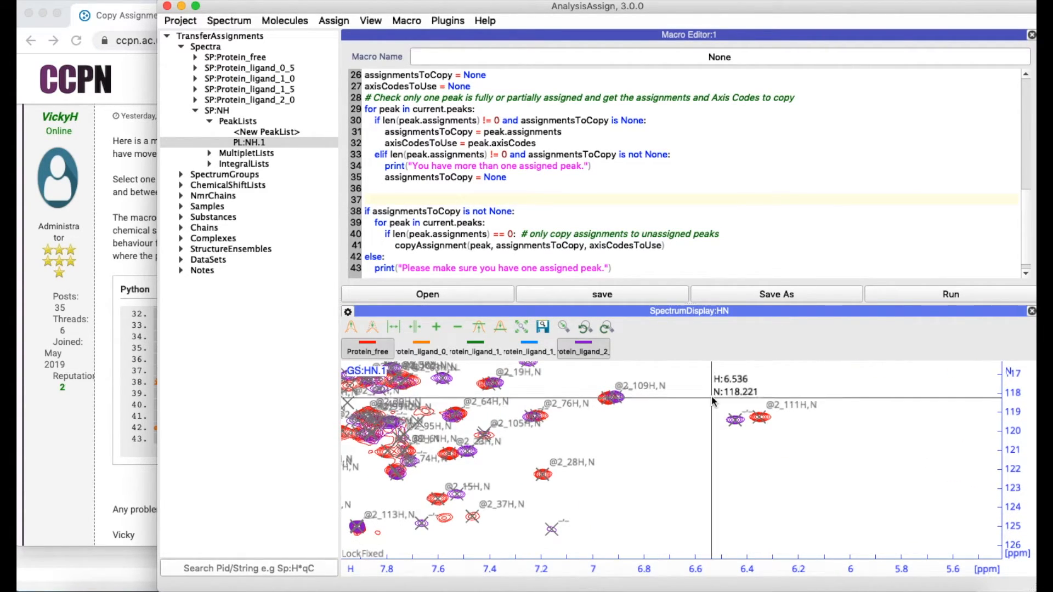
mouse_move(796, 460)
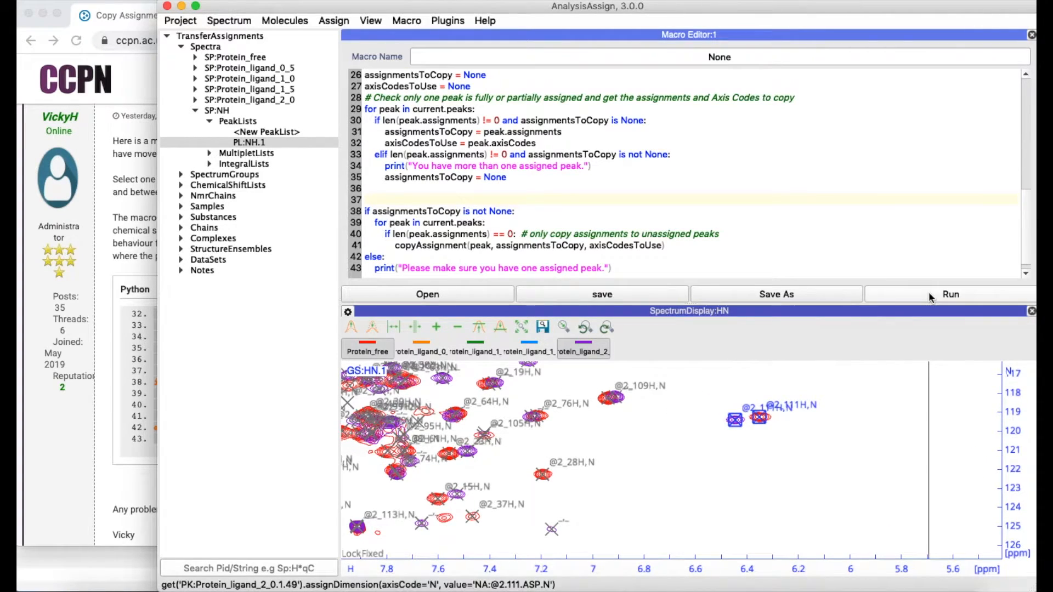
mouse_move(711, 445)
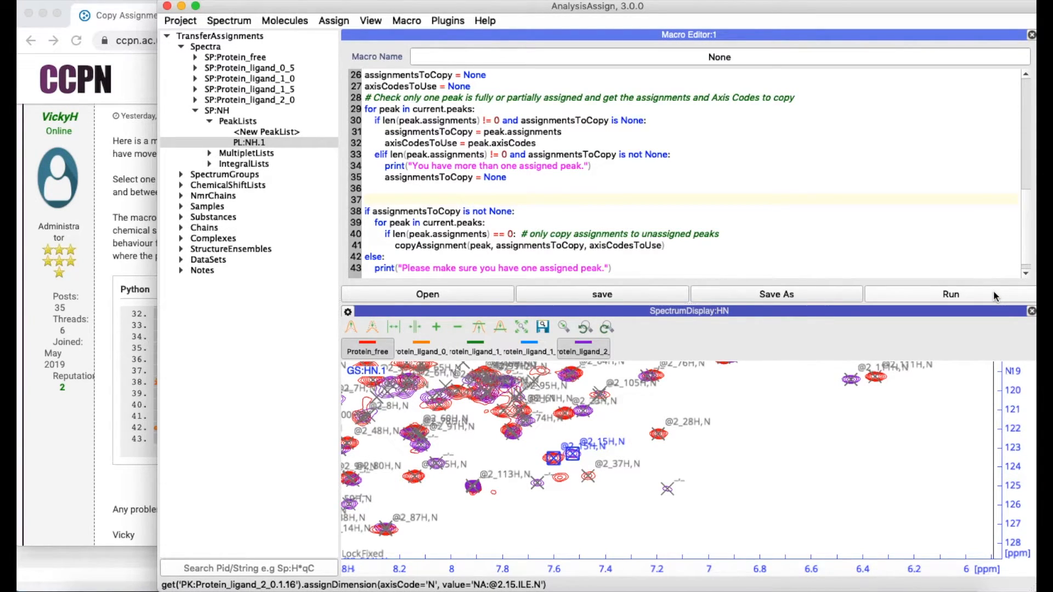
mouse_move(866, 146)
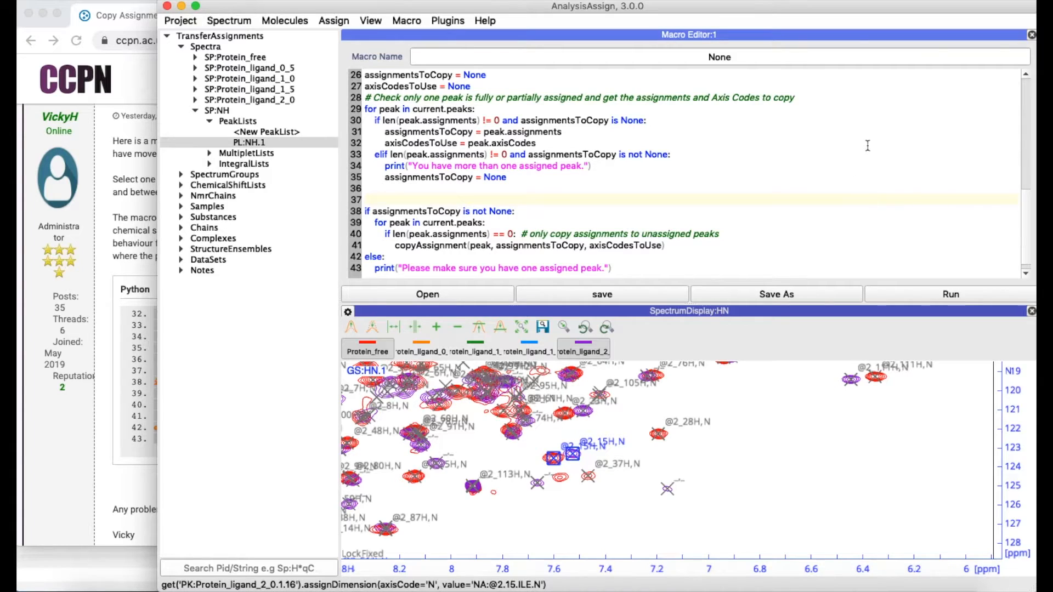
mouse_move(885, 159)
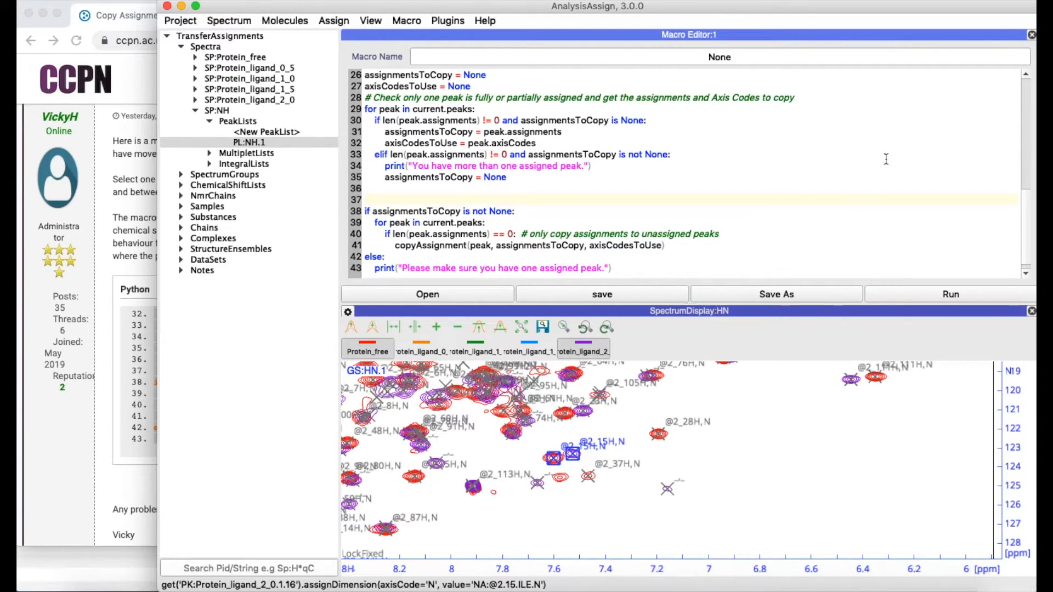
mouse_move(793, 183)
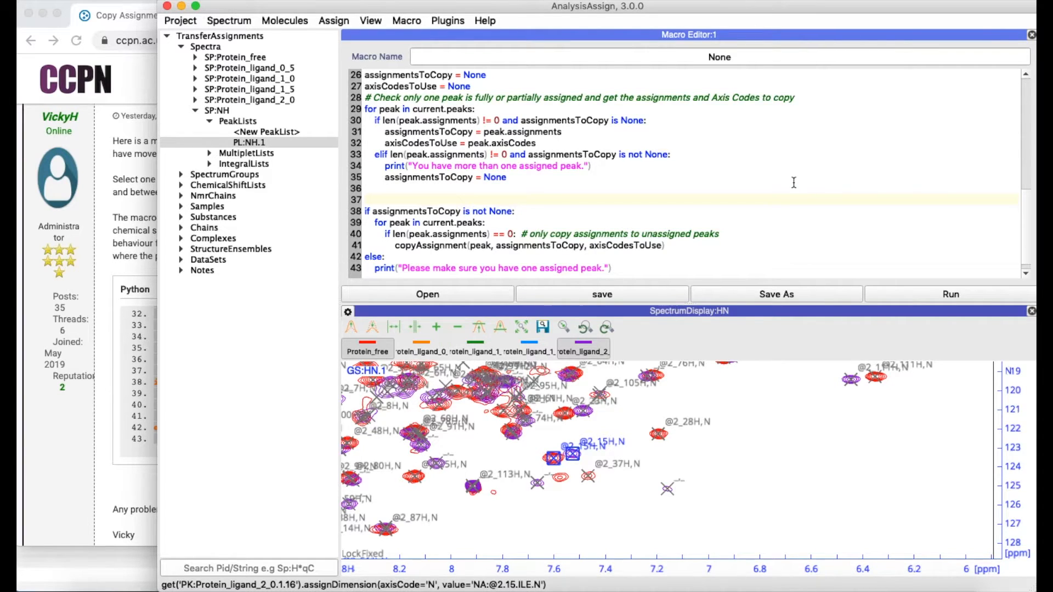
Save the macro as CopyAssignments.py, replacing the existing file, and close the editor.
click(776, 293)
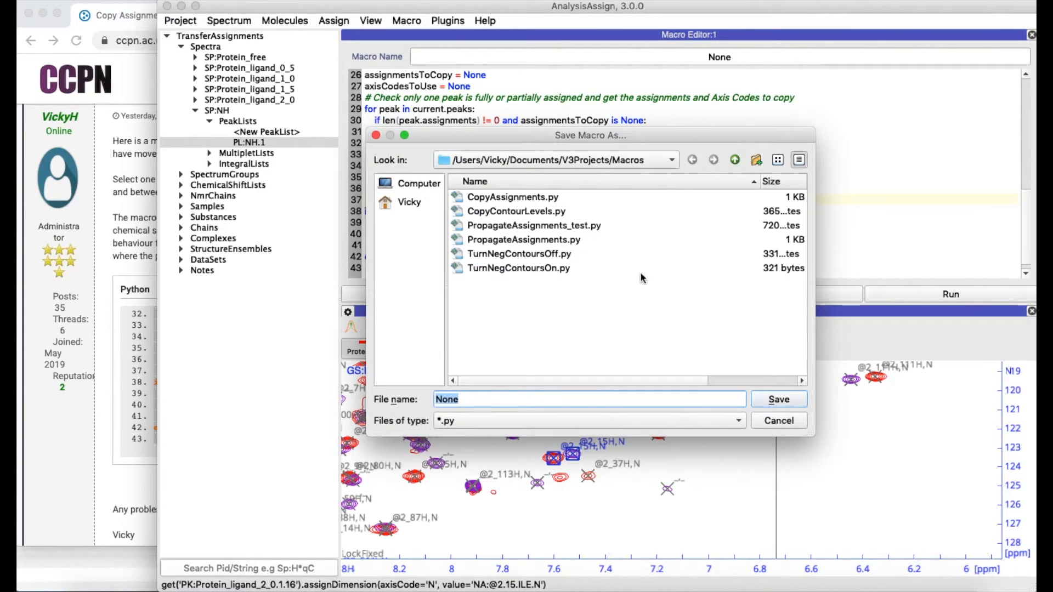
click(778, 399)
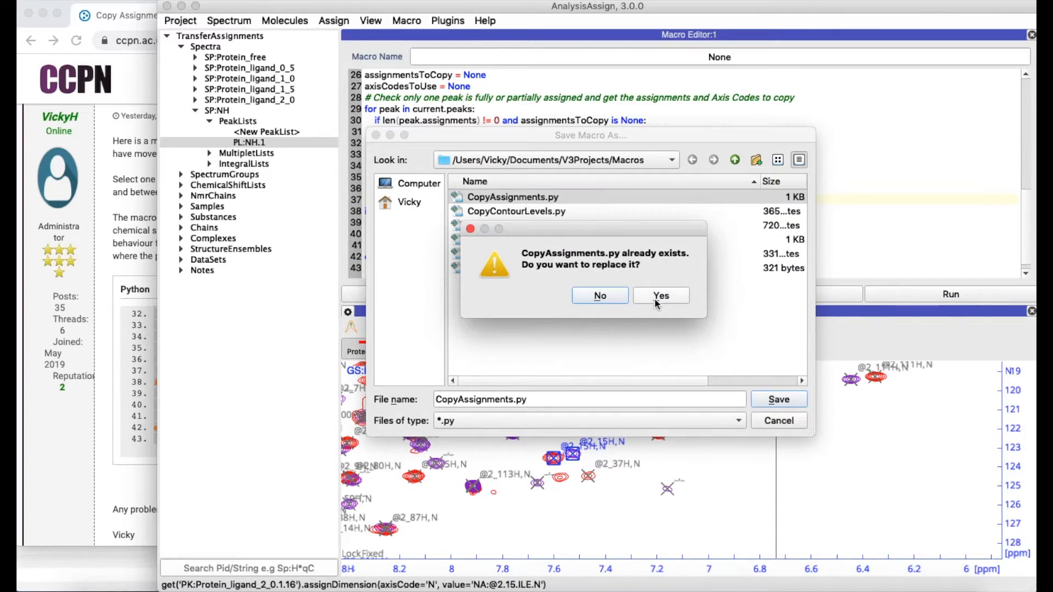
click(661, 295)
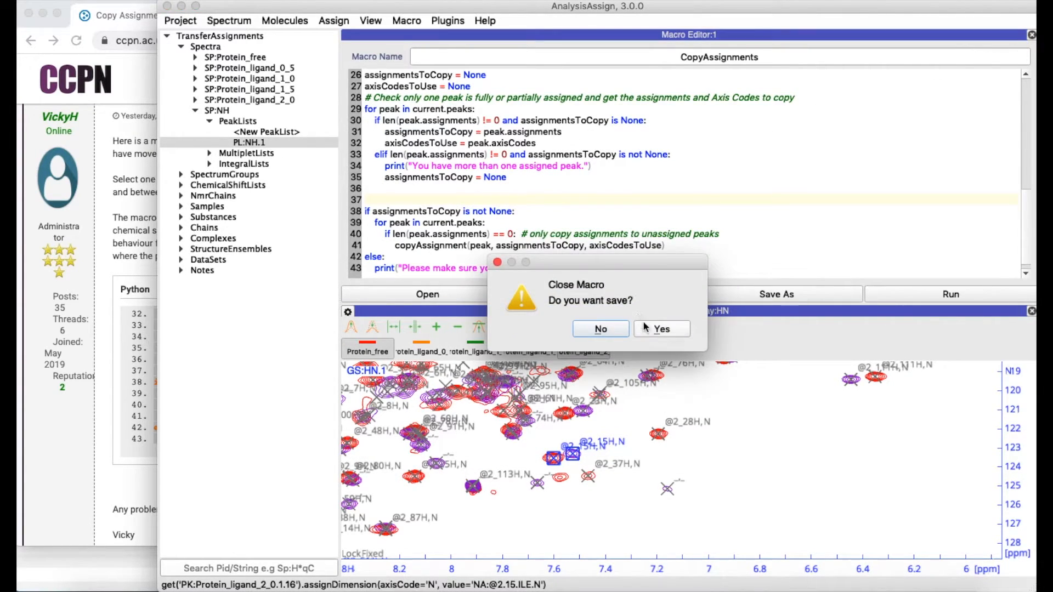
click(599, 329)
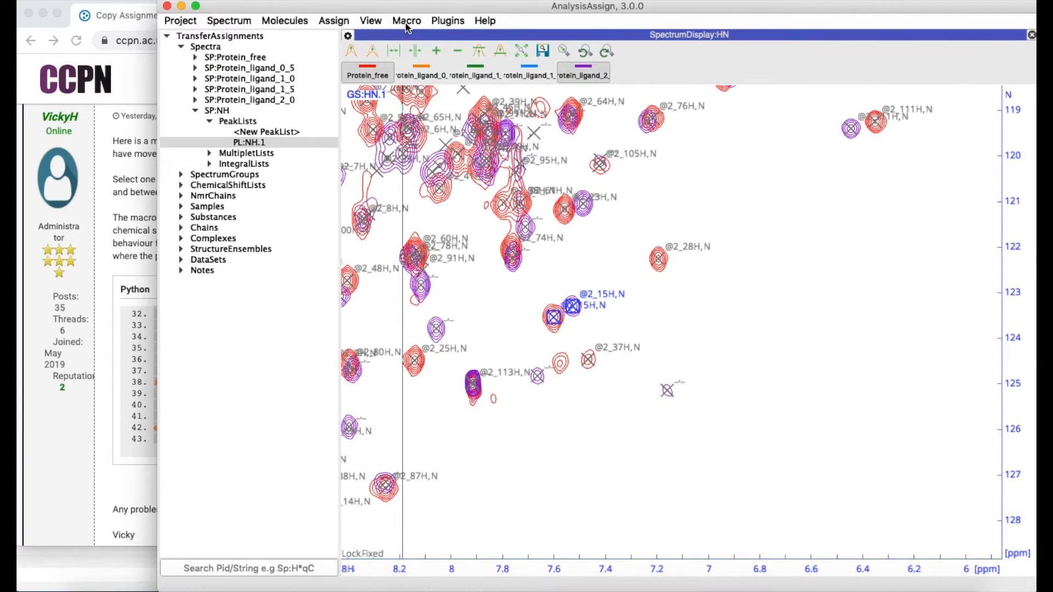
Bind CopyAssignments.py to user shortcut q3 and save the shortcut definitions.
click(406, 20)
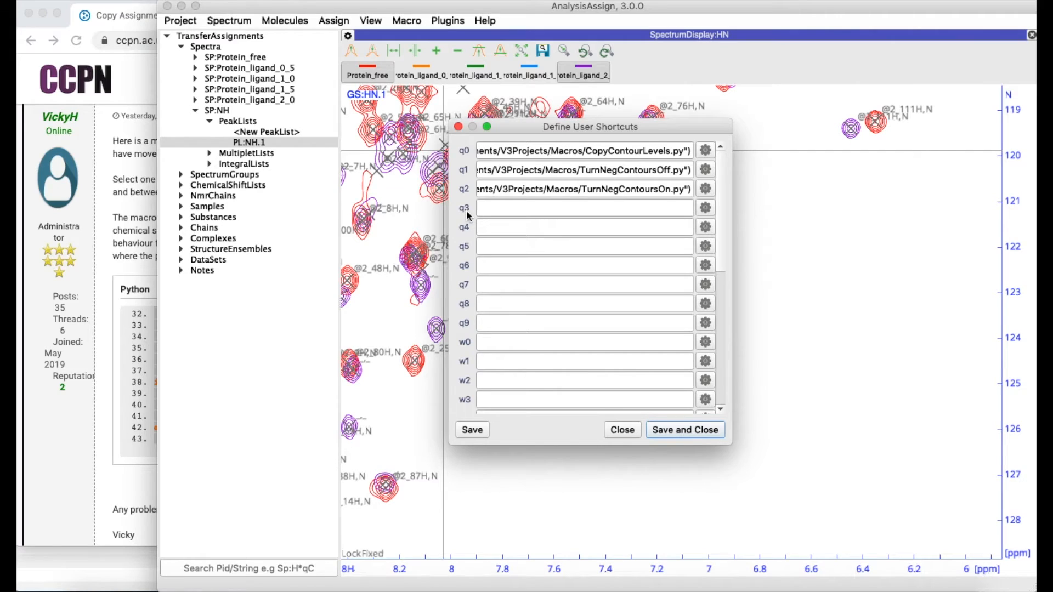
click(705, 207)
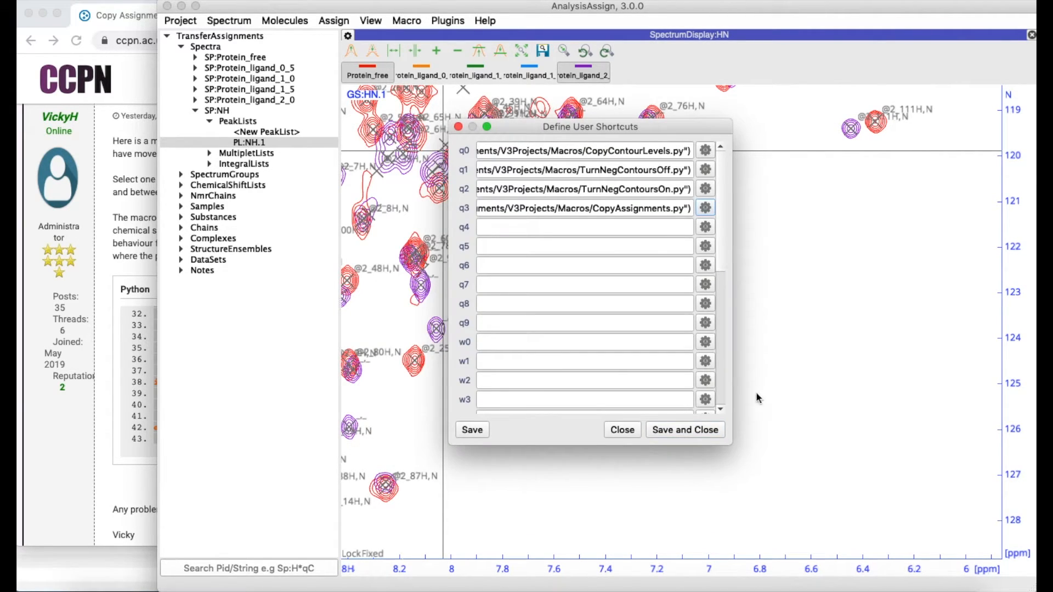
click(622, 430)
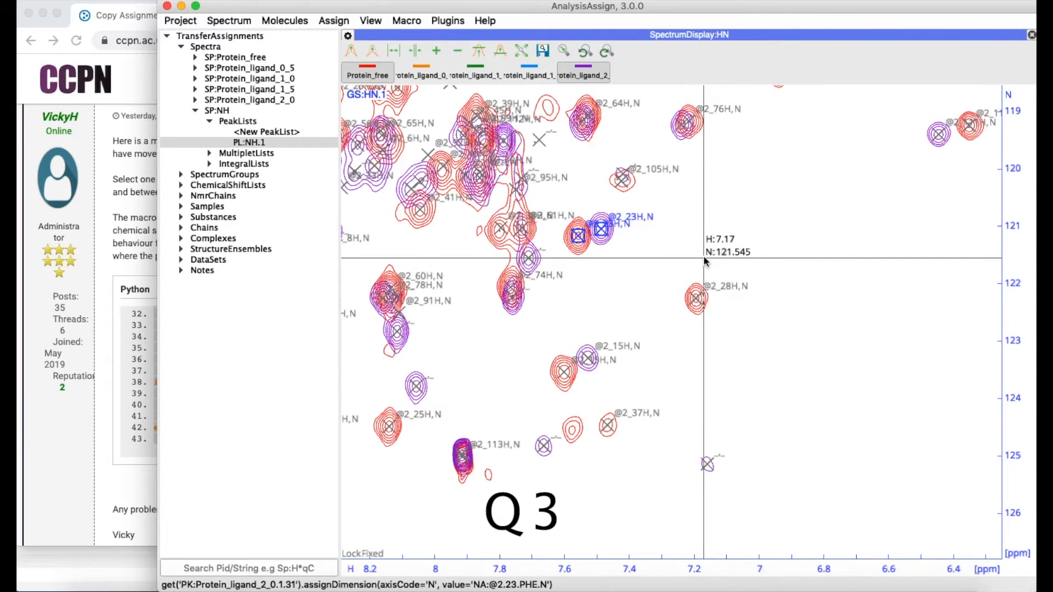
mouse_move(684, 121)
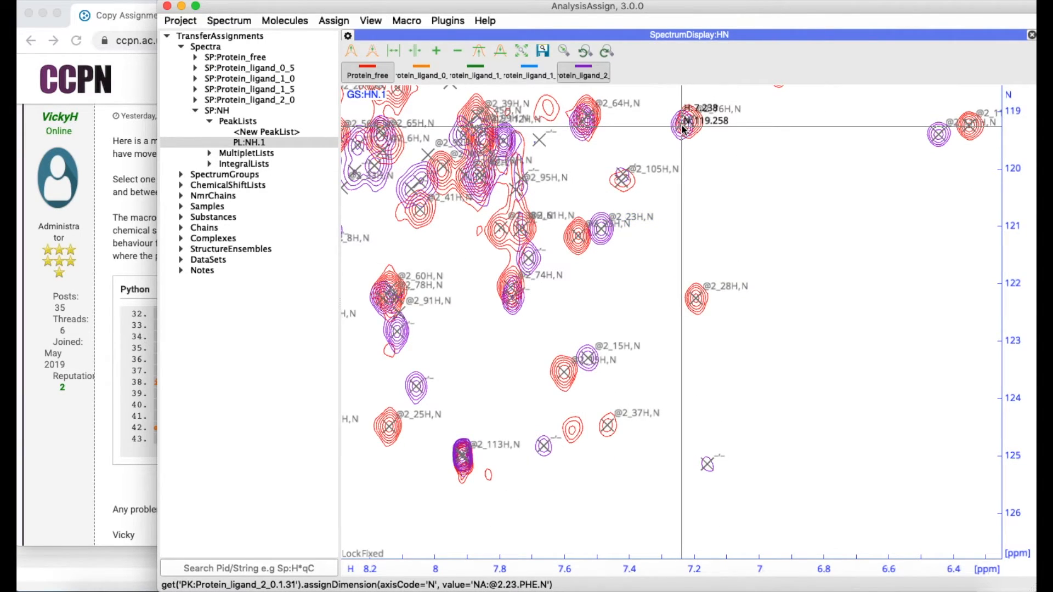
mouse_move(692, 120)
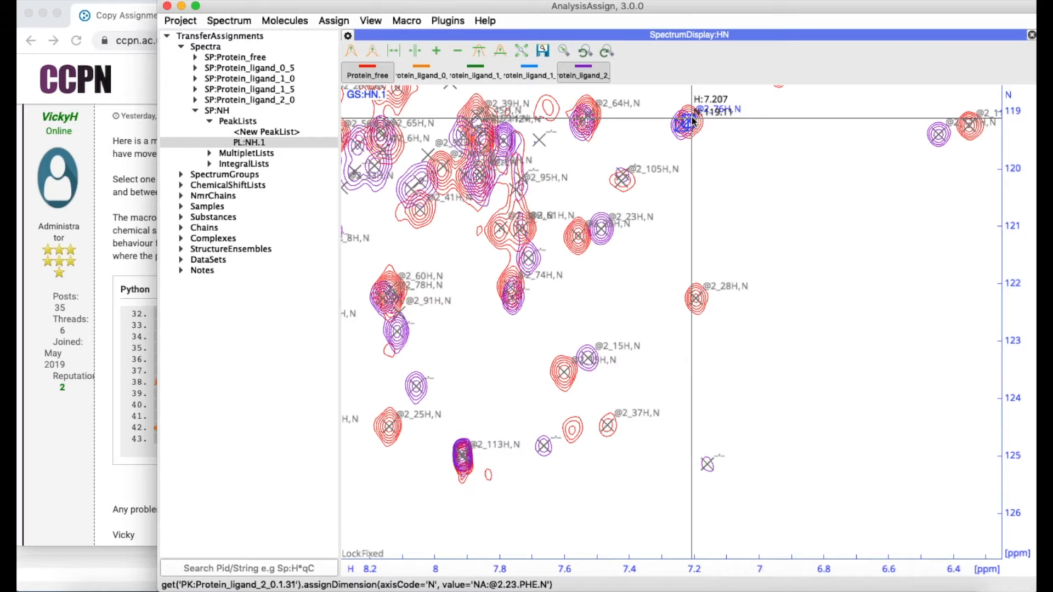
mouse_move(728, 165)
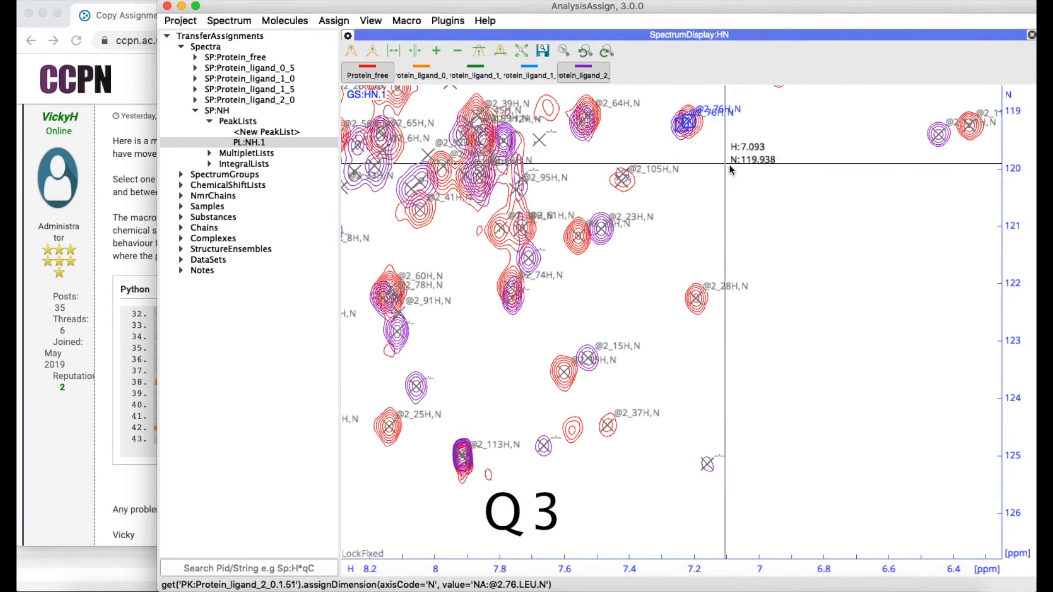
mouse_move(582, 124)
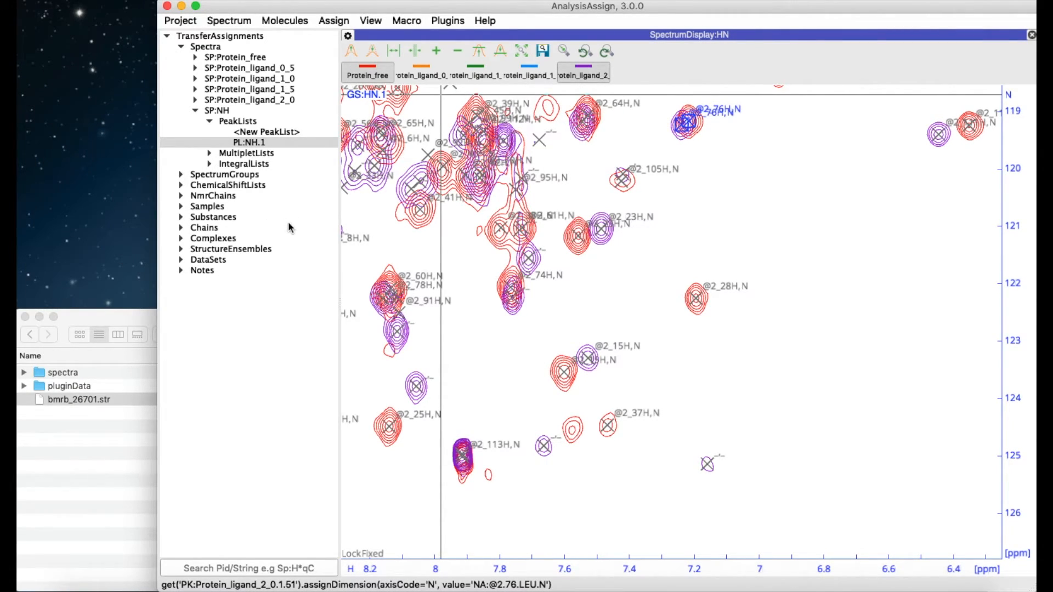
mouse_move(182, 188)
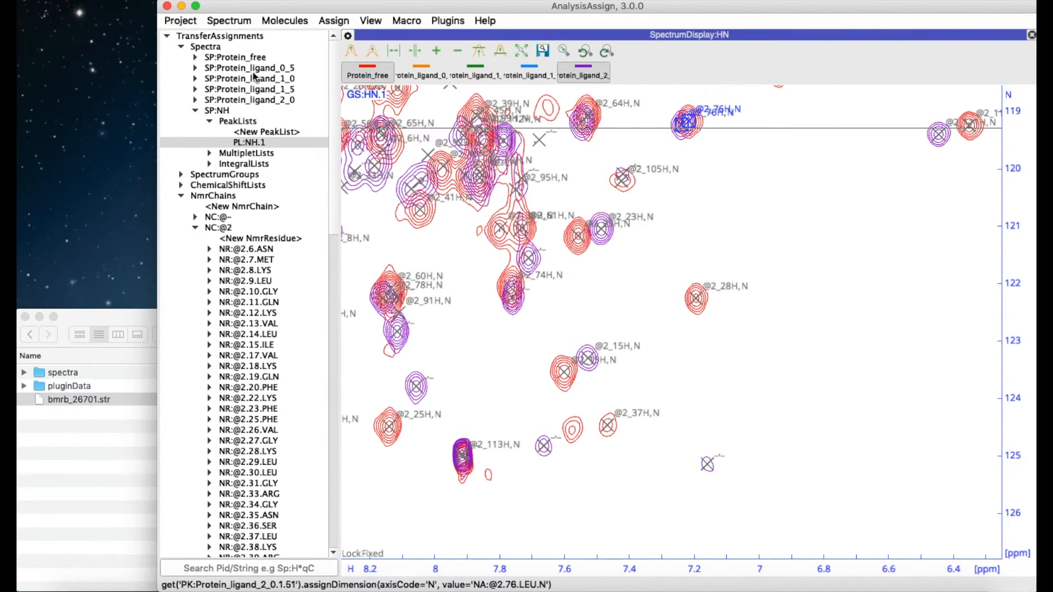
Show Protein_ligand_2_0 in its own display and hide it from the original overlaid display.
click(249, 99)
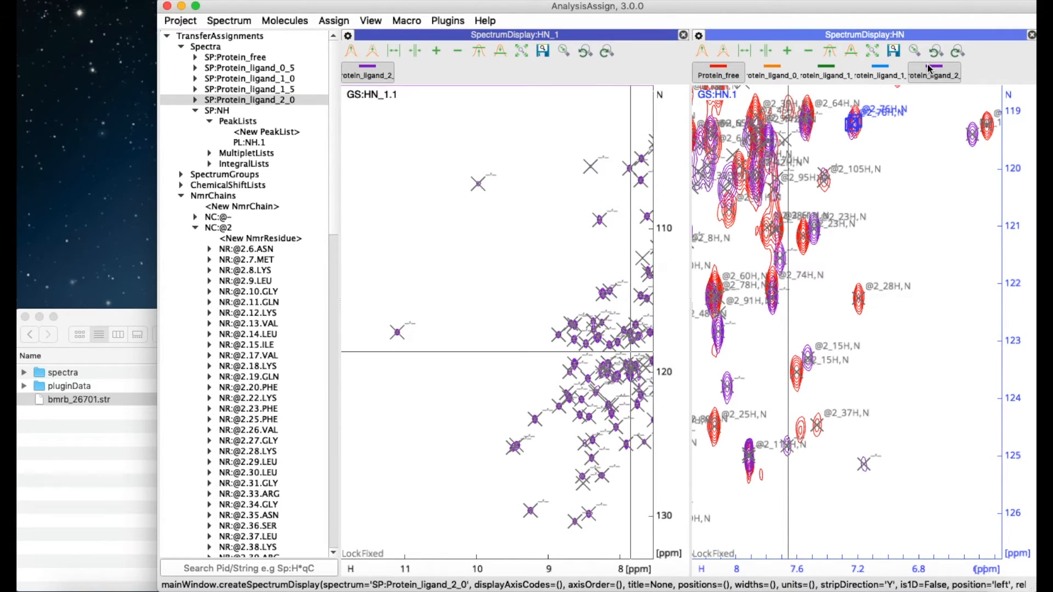
click(932, 72)
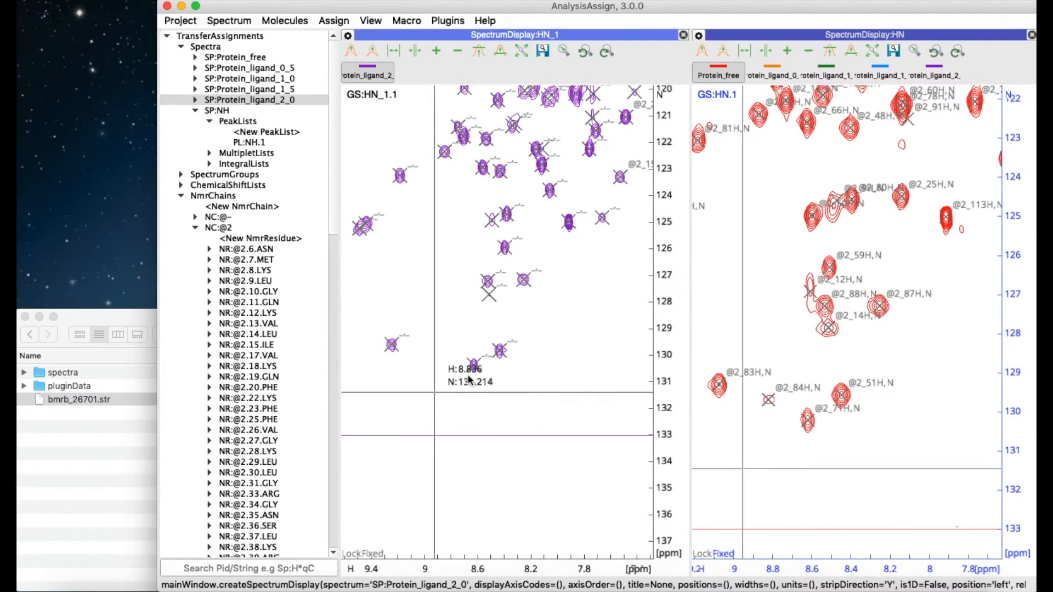
mouse_move(859, 371)
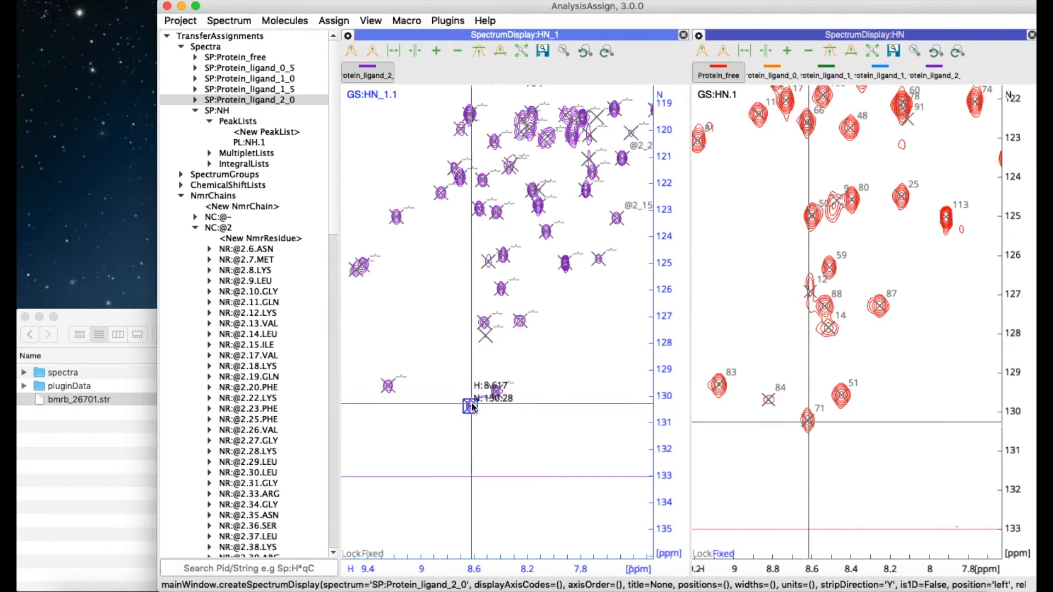
Search NmrResidues for '71' and assign residue 87 to the peak near 8.2, 127.3 ppm.
click(248, 568)
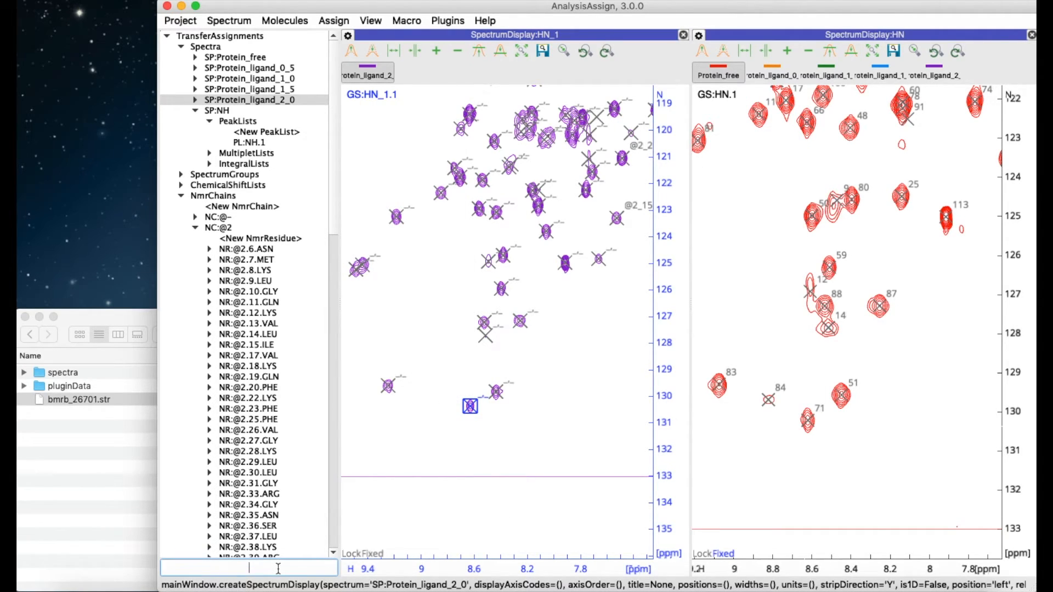
text(71)
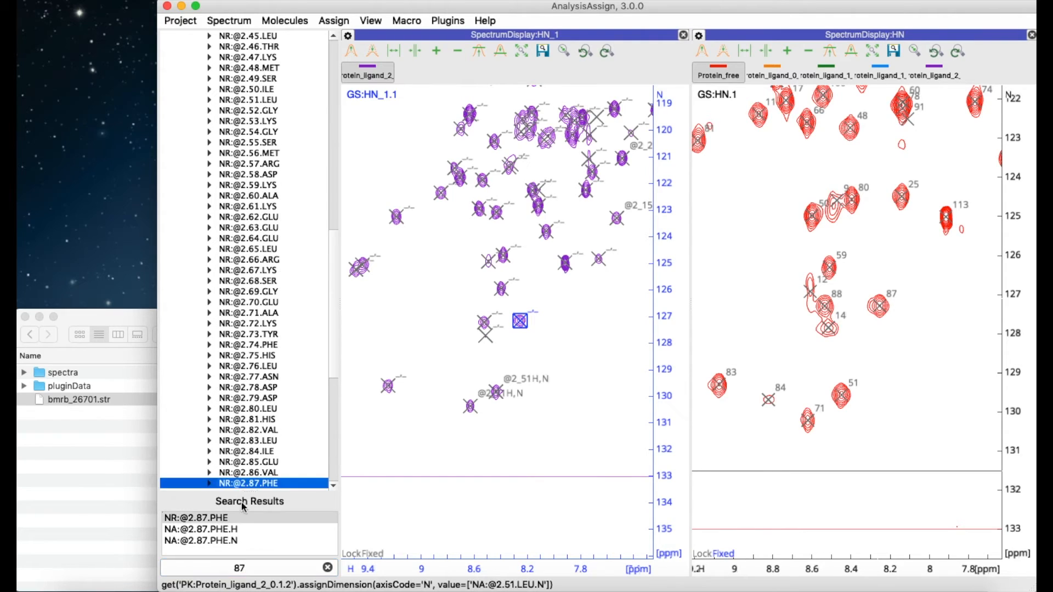
click(520, 320)
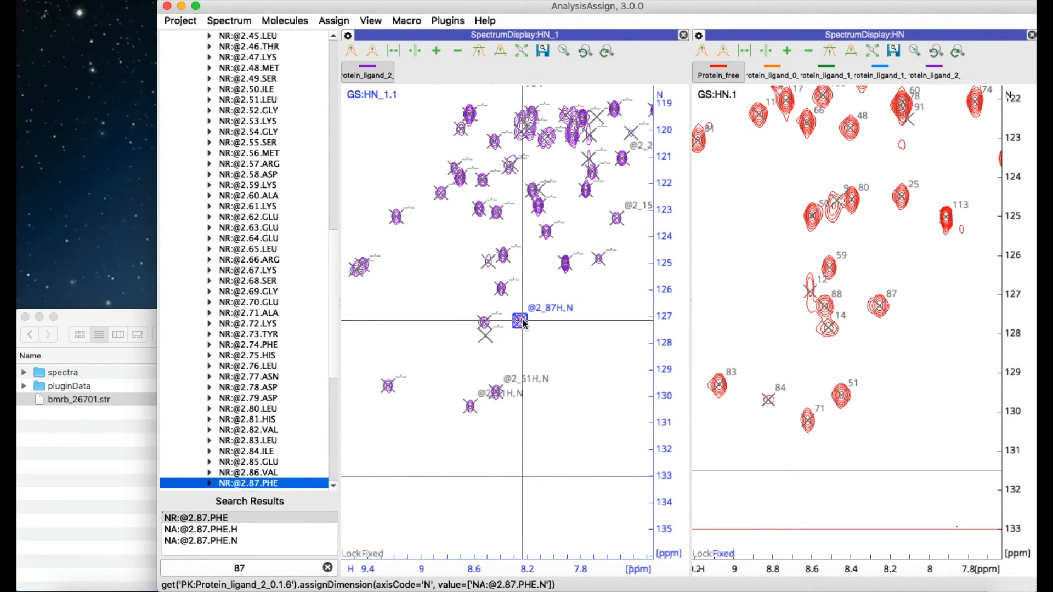